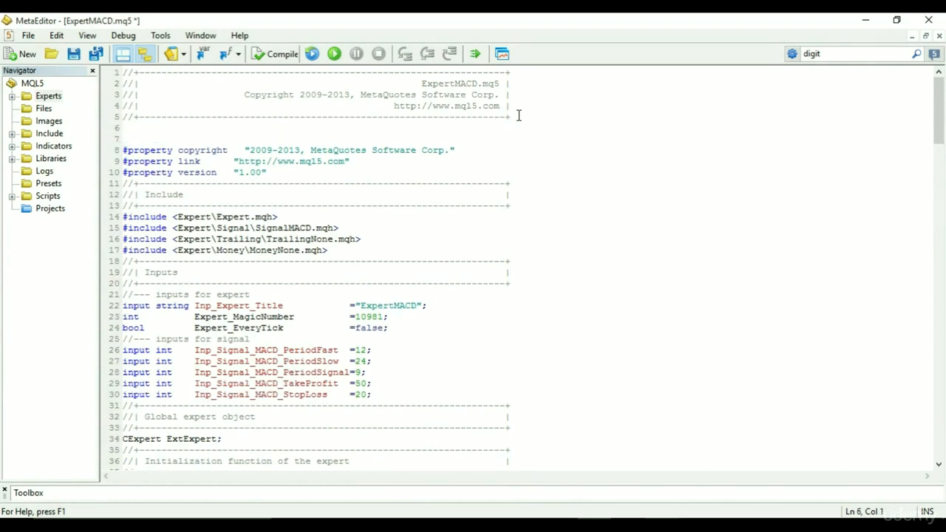
# Write a single-line comment reading 'This is a single line comment' in the source.
pyautogui.write('//')
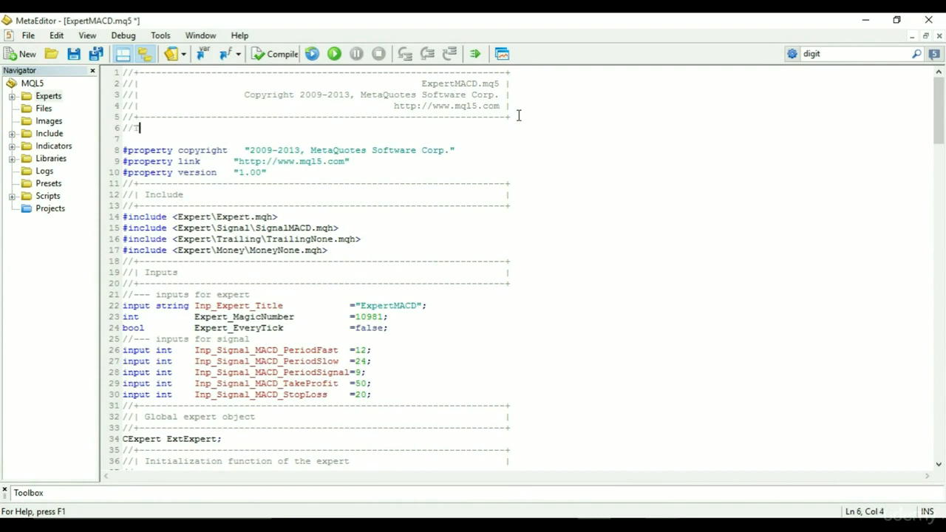
pyautogui.write('This is')
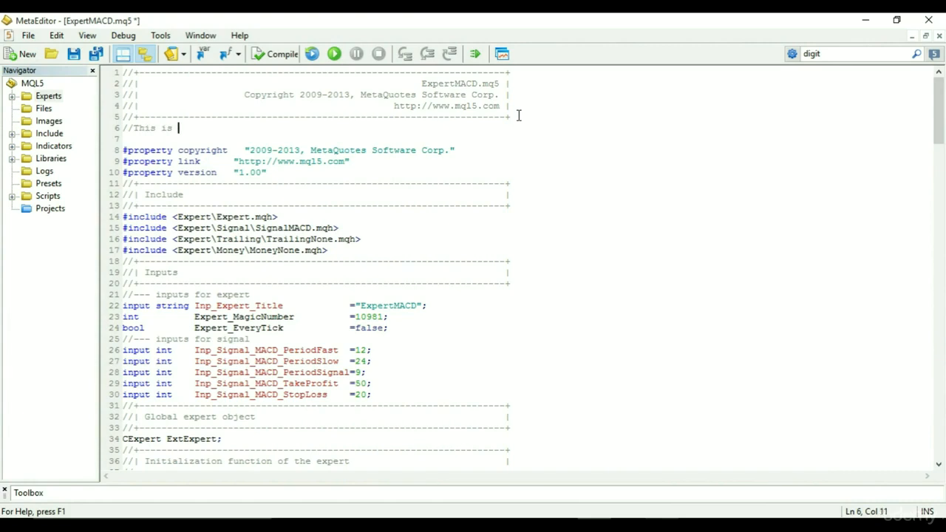
pyautogui.write('a sin')
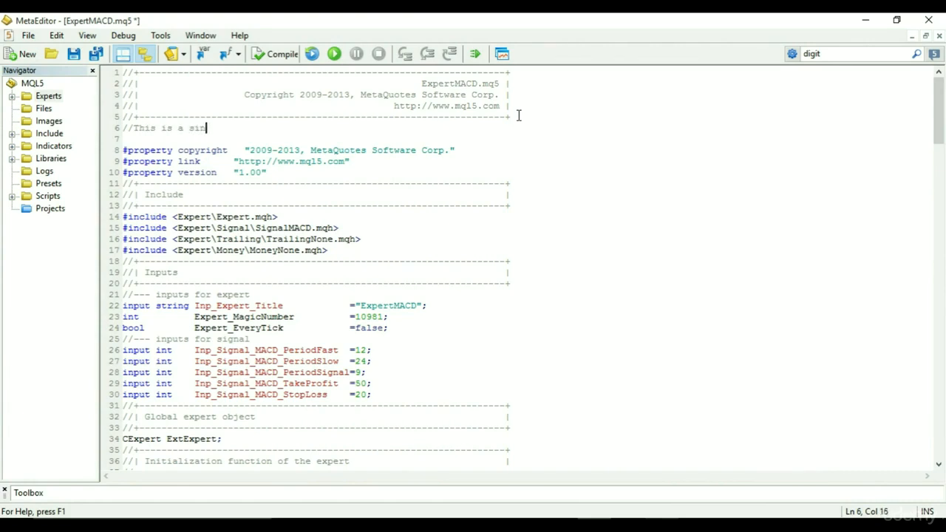
pyautogui.write('gle line')
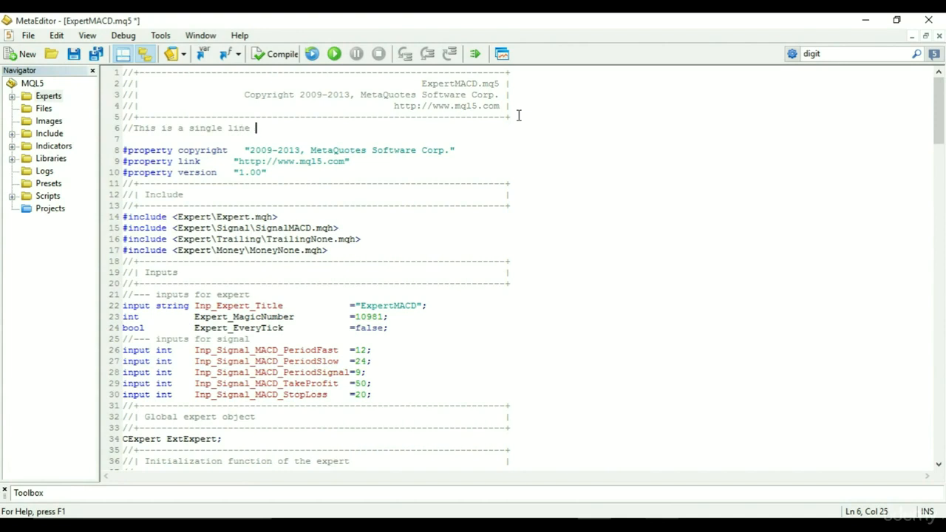
pyautogui.write('comment')
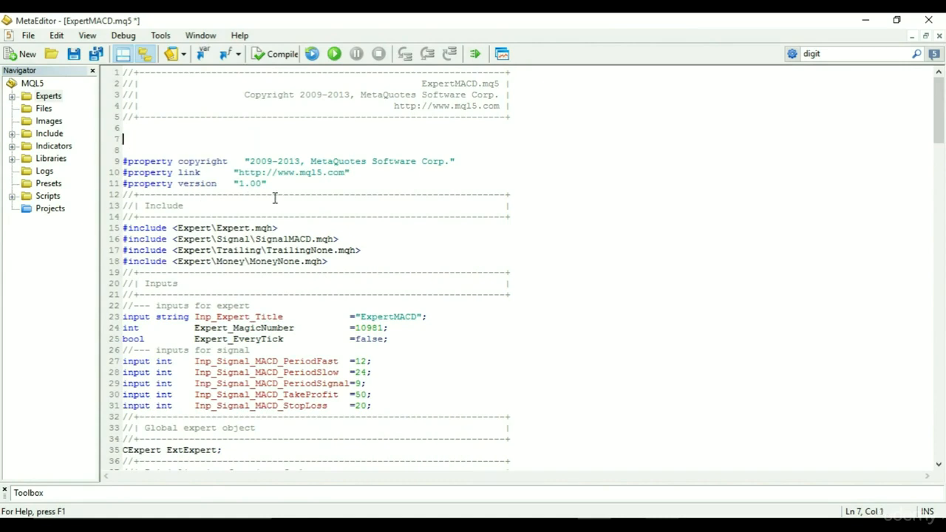
pyautogui.write('/*')
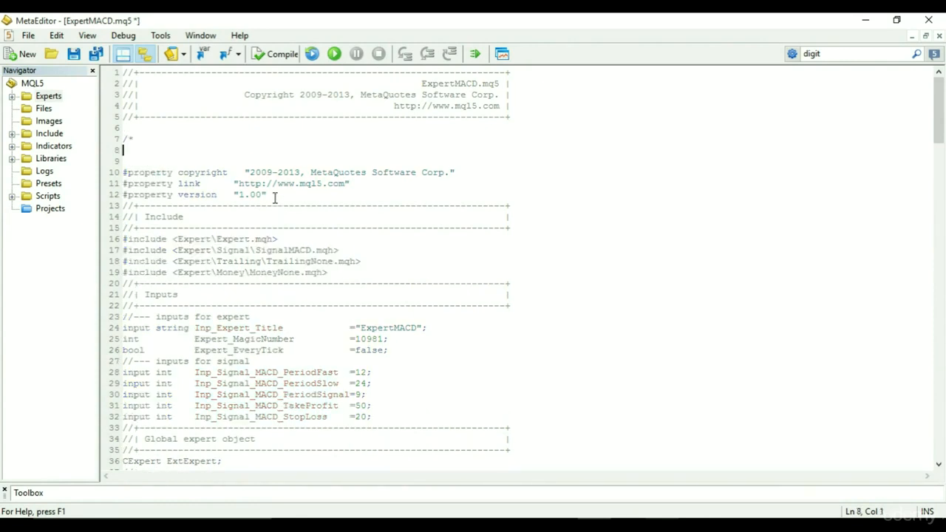
# Add a block comment 'This is a multiple line comment', one word per line, above the #property lines.
pyautogui.press('Return')
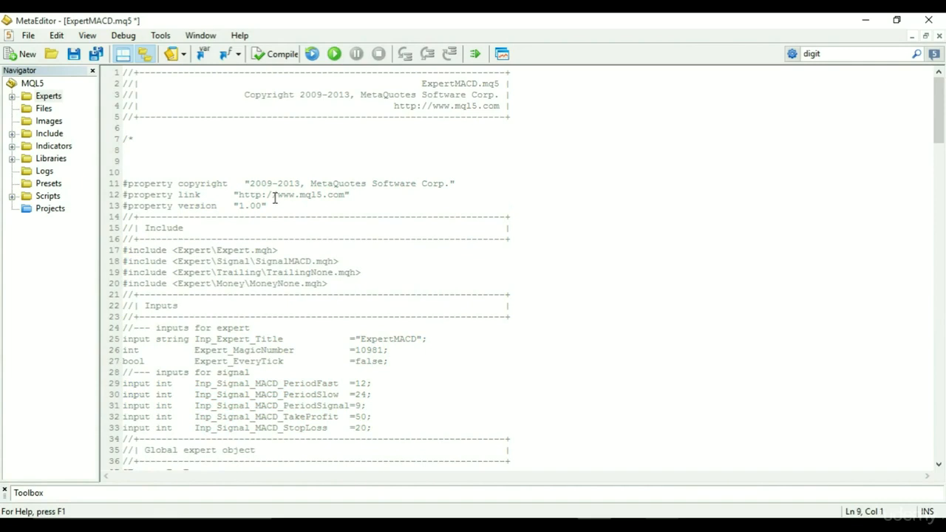
pyautogui.write('-')
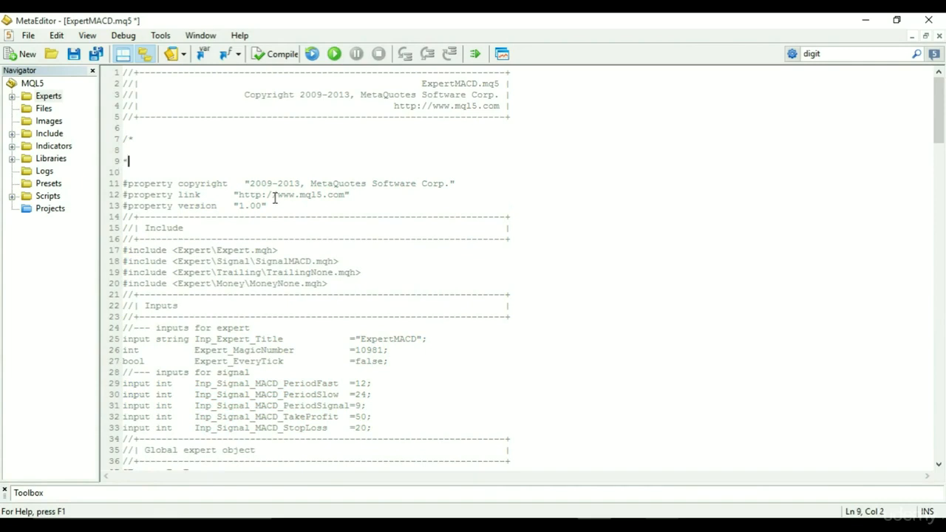
pyautogui.write('/')
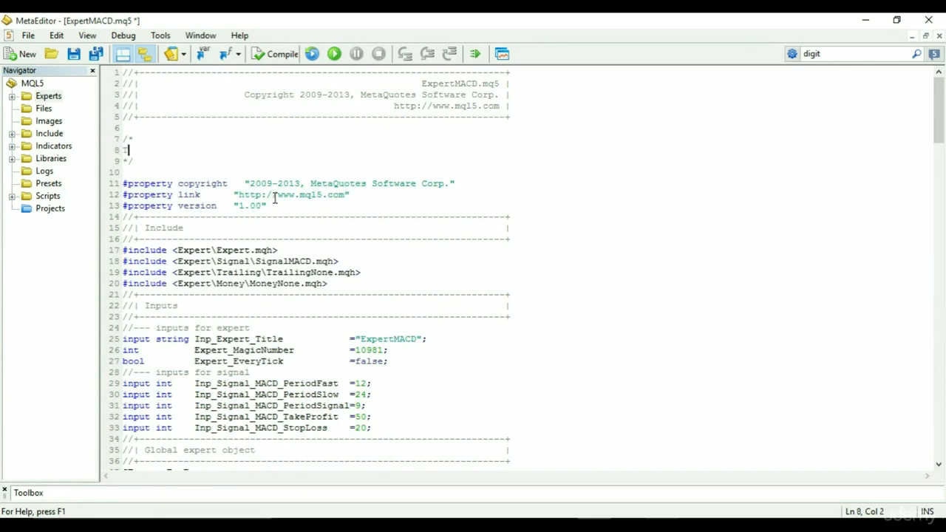
pyautogui.write('This')
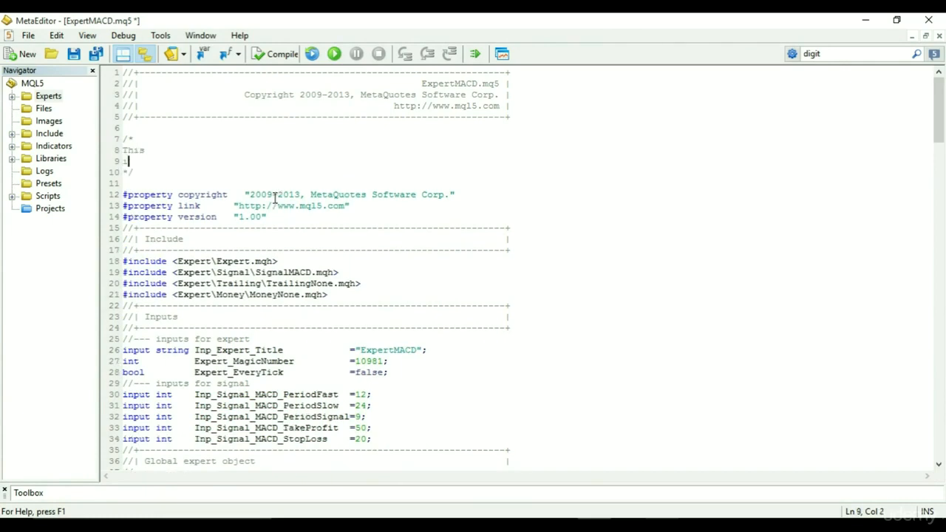
pyautogui.write('is')
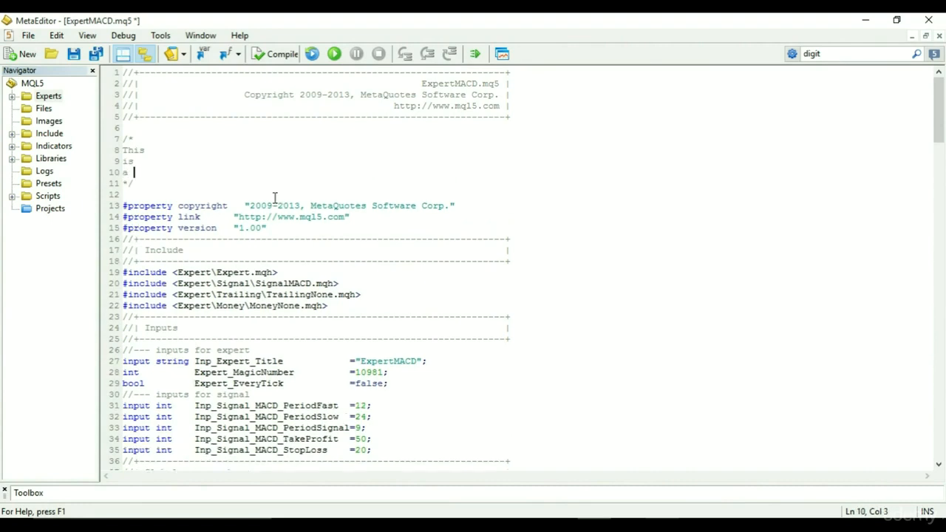
pyautogui.write('mu')
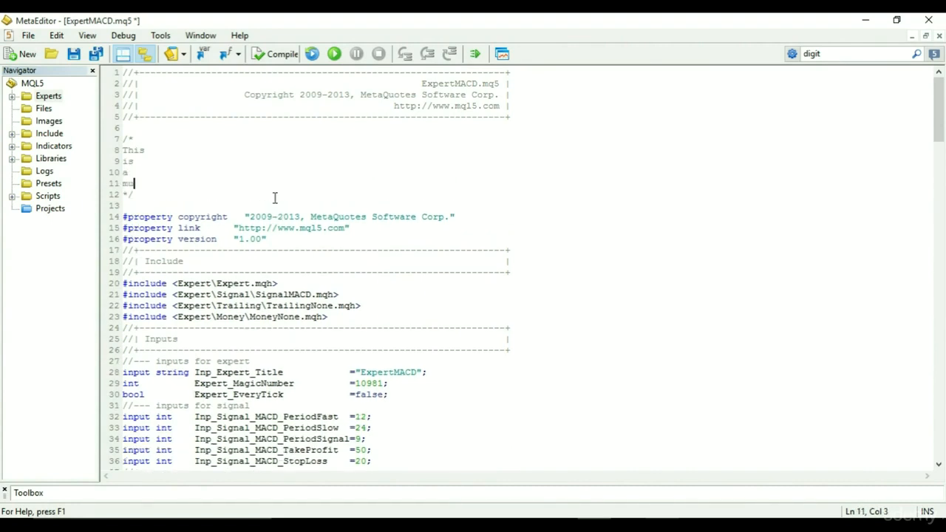
pyautogui.write('ltiple')
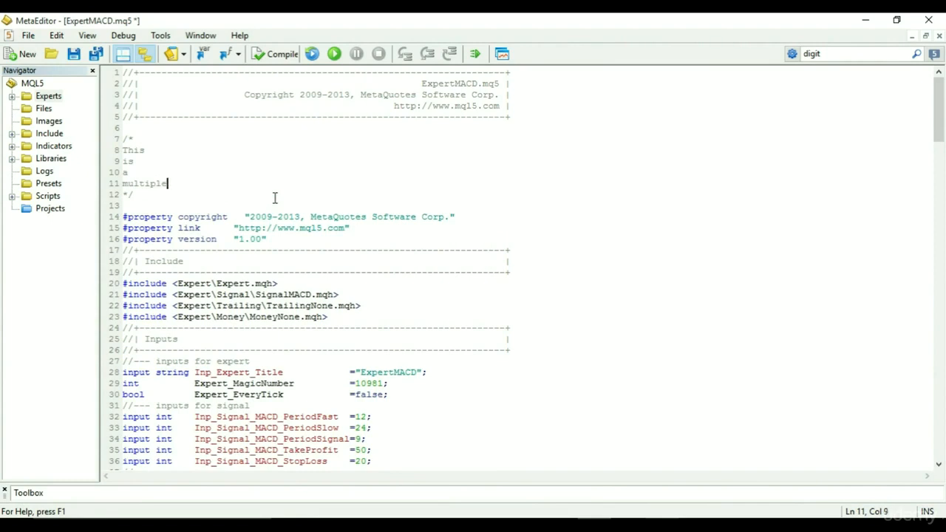
pyautogui.write('line c')
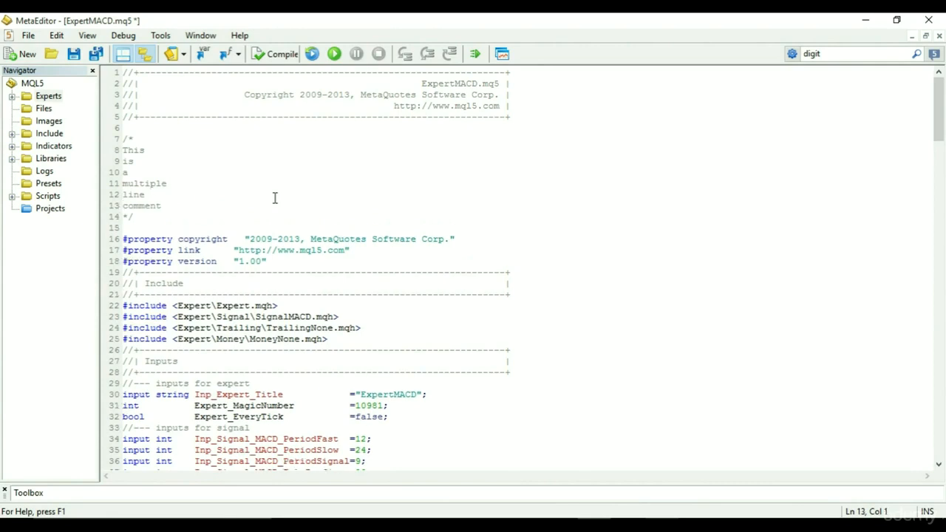
pyautogui.click(154, 216)
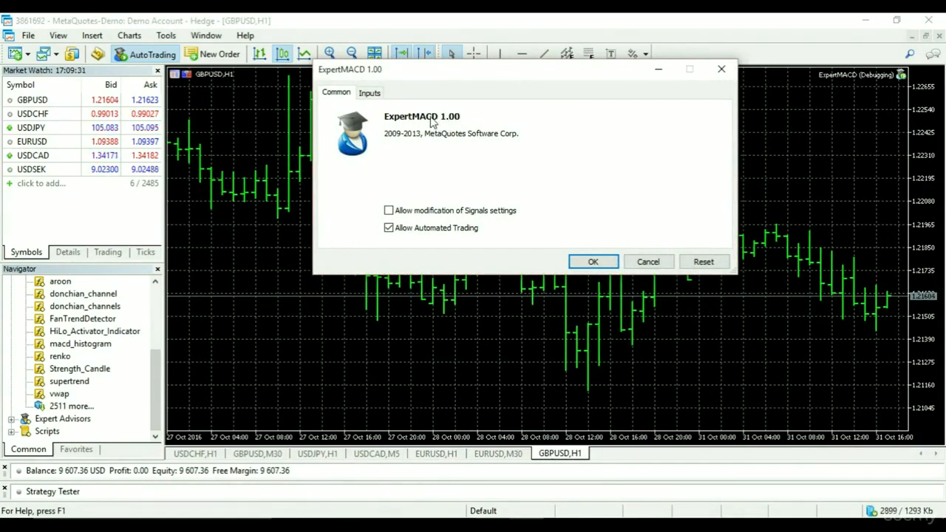
pyautogui.moveTo(465, 124)
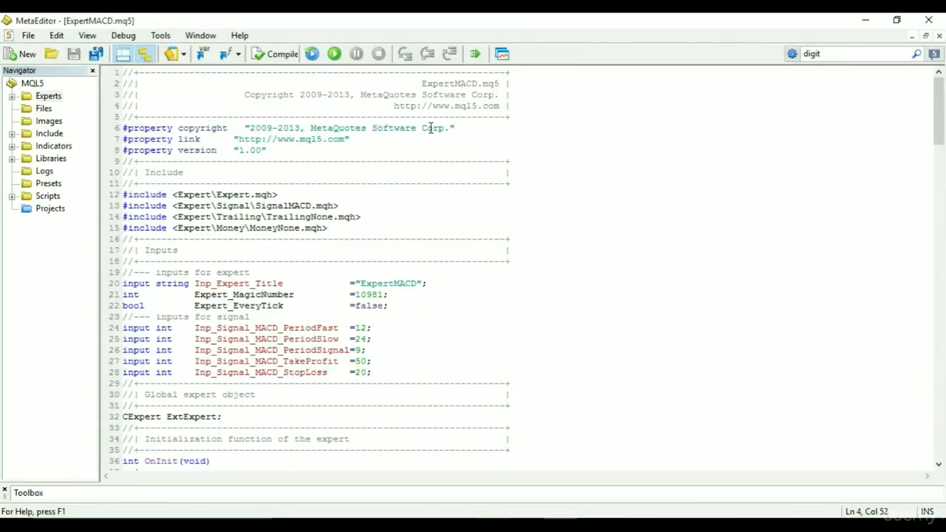
pyautogui.moveTo(254, 140)
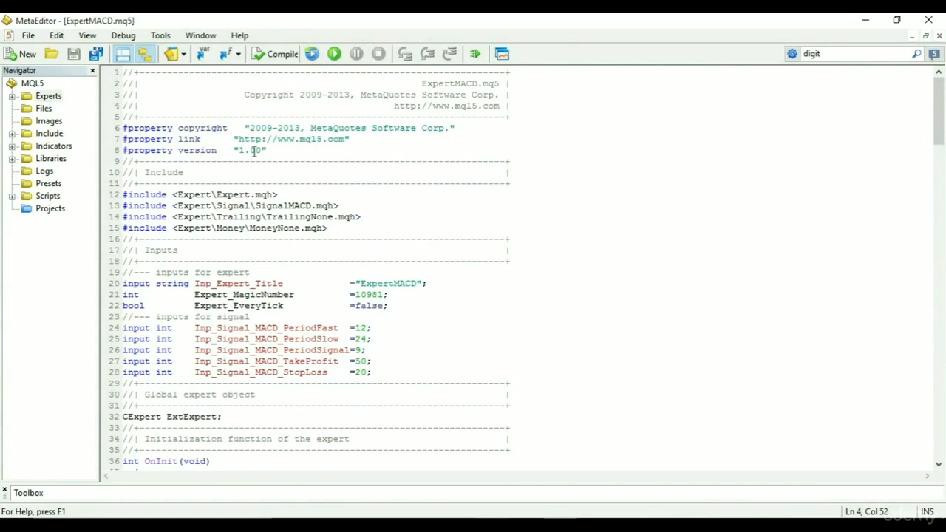
pyautogui.click(197, 195)
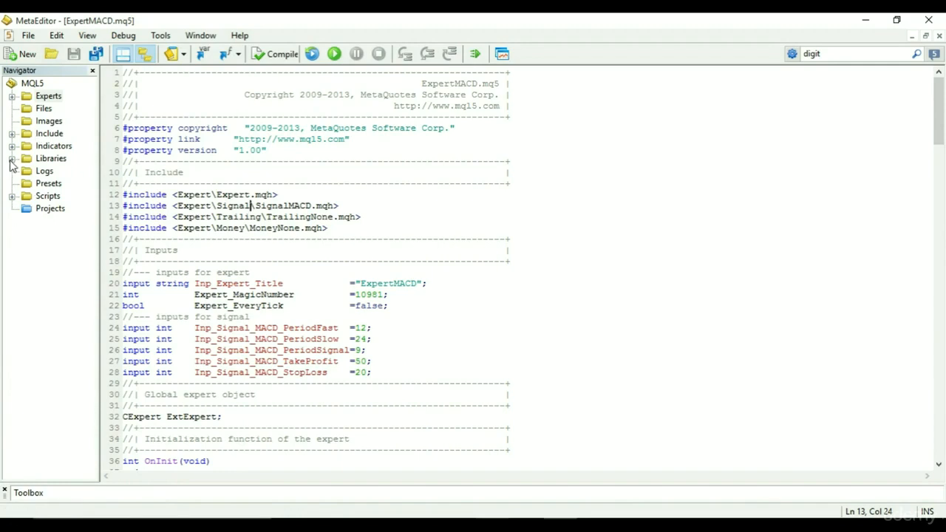
# Expand MQL5 > Include in the Navigator and list the files inside the ChartObjects folder.
pyautogui.click(49, 94)
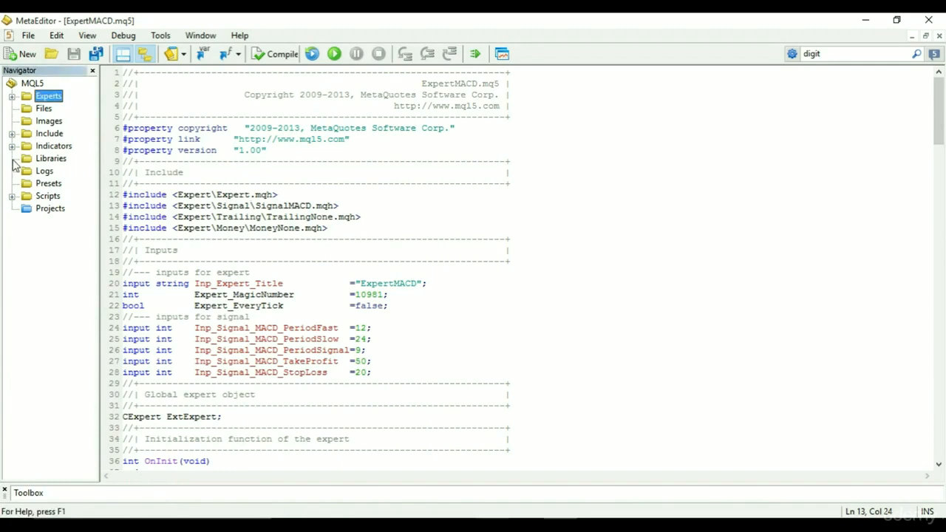
pyautogui.click(12, 133)
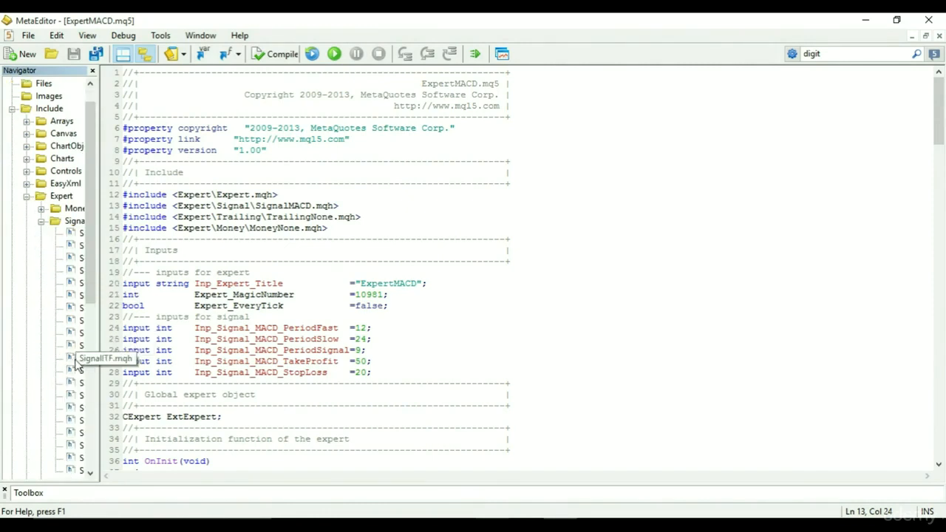
pyautogui.moveTo(81, 387)
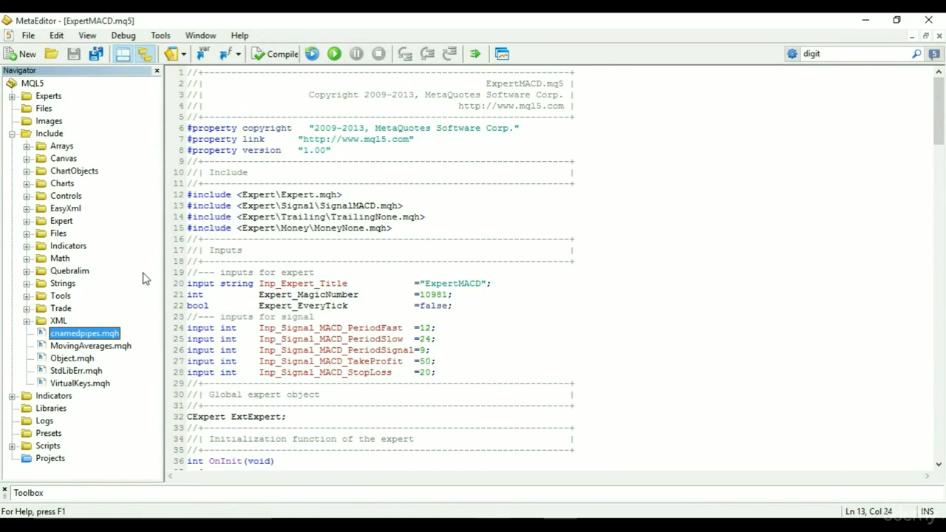
pyautogui.moveTo(32, 177)
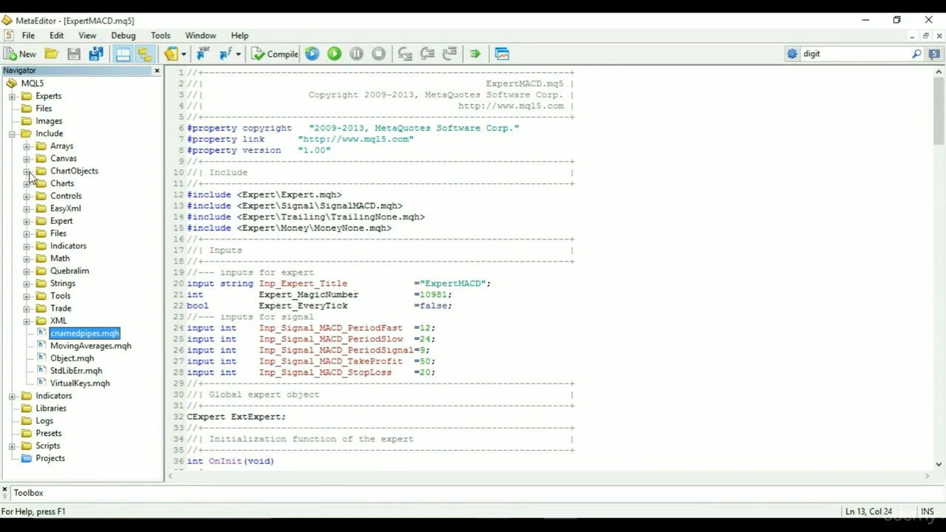
pyautogui.click(26, 171)
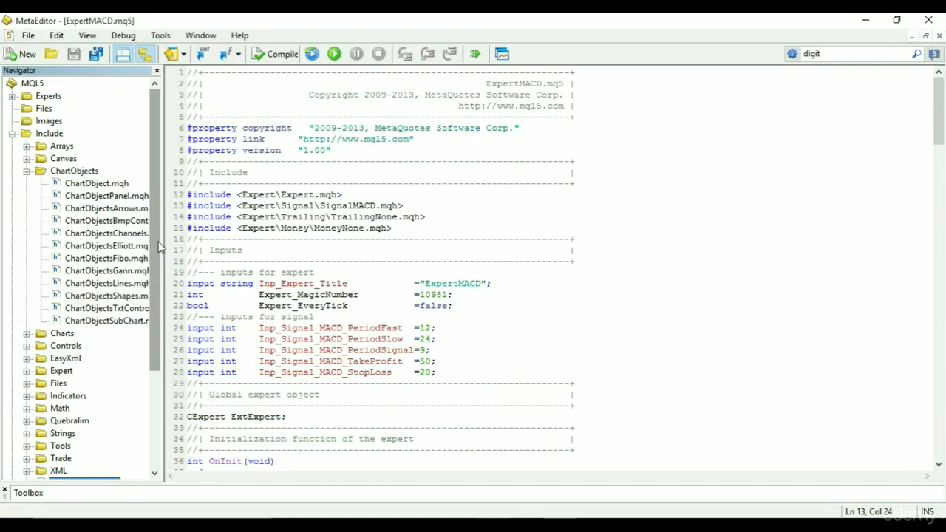
pyautogui.moveTo(159, 244); pyautogui.dragTo(199, 244)
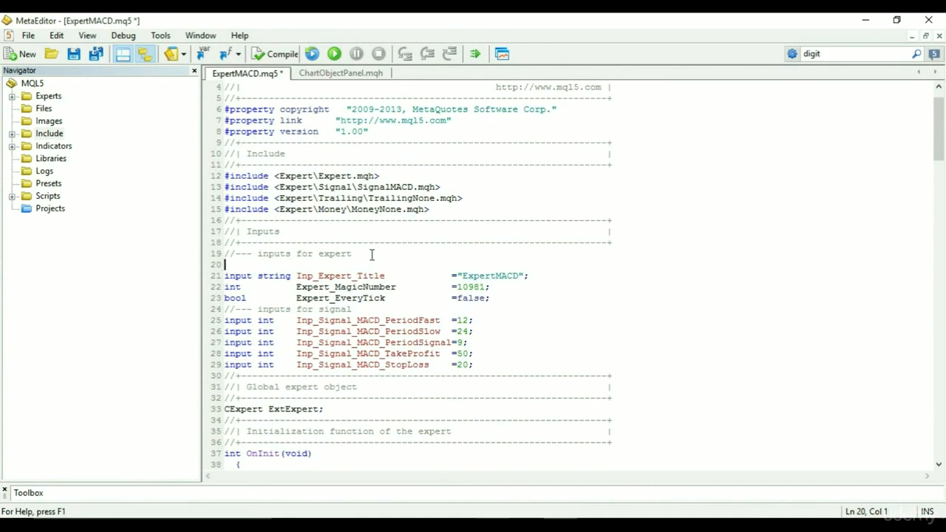
# Declare 'input int changeThis = 30;' under the inputs comment and compile ExpertMACD.
pyautogui.write('in')
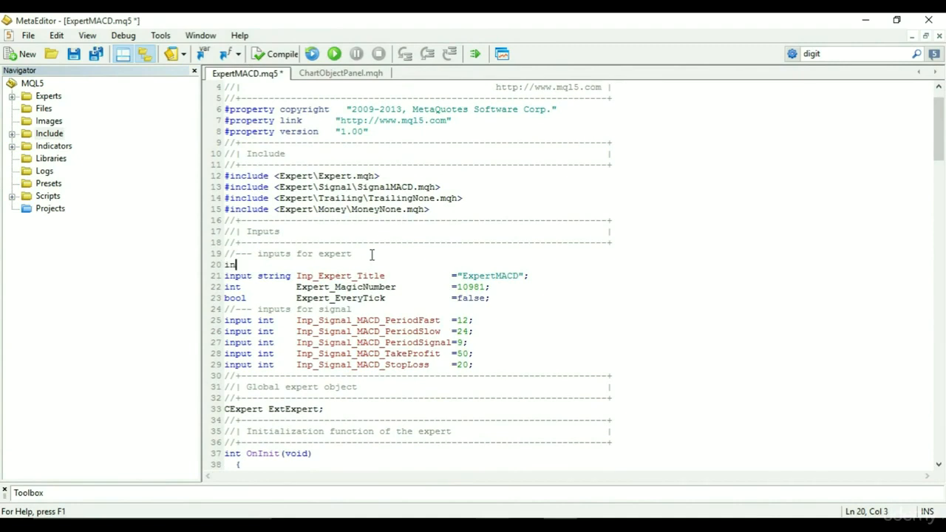
pyautogui.write('put')
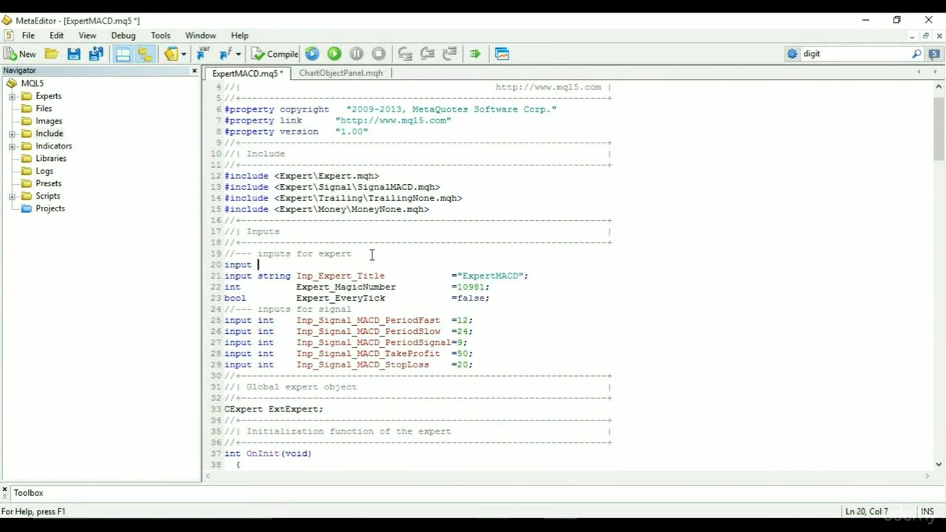
pyautogui.write('changeThis =')
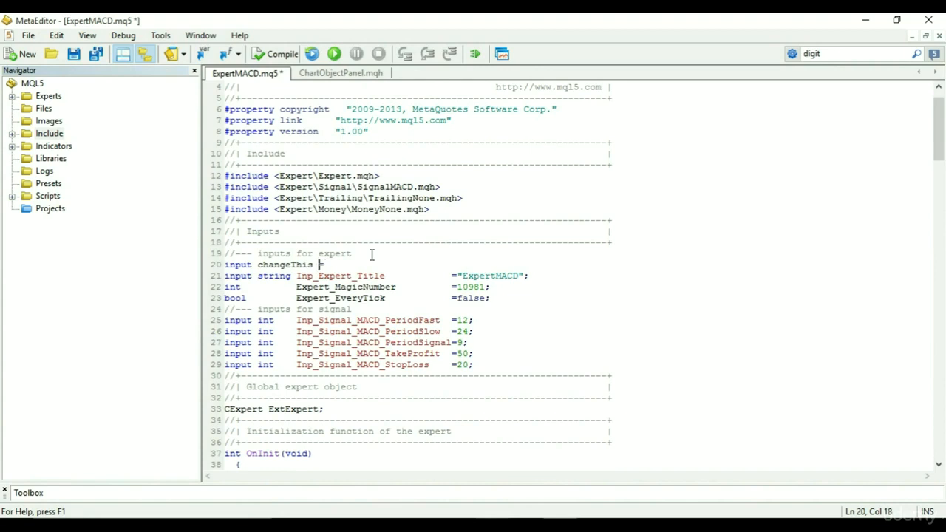
pyautogui.write('in')
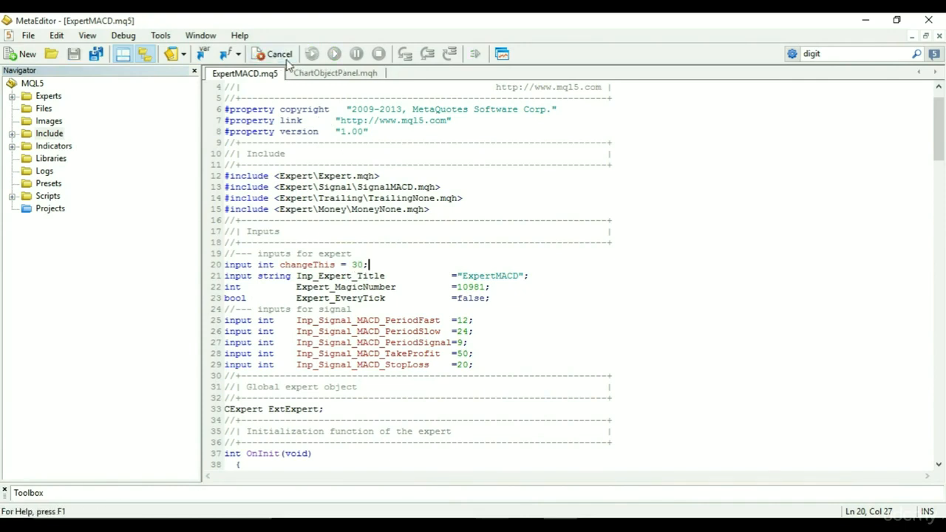
pyautogui.moveTo(334, 54)
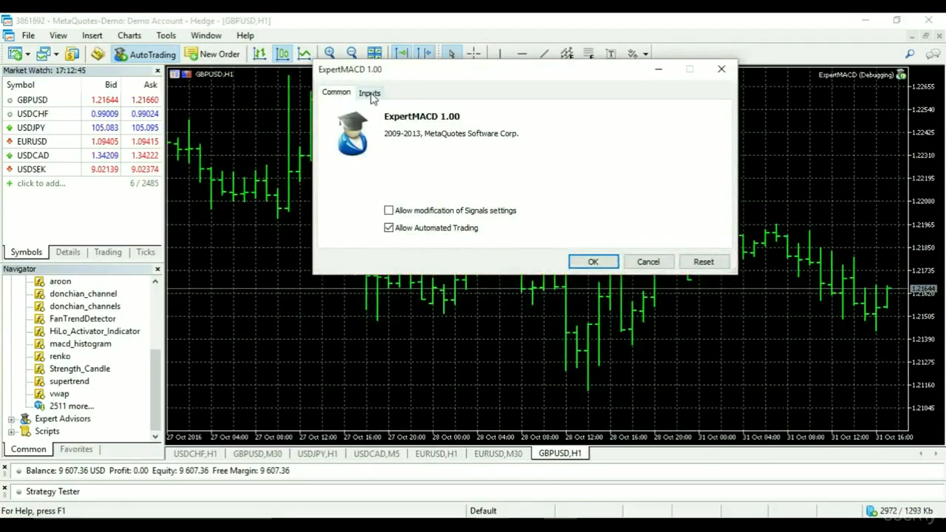
# In the ExpertMACD Inputs list, change the changeThis value from 30 to 64.
pyautogui.click(370, 92)
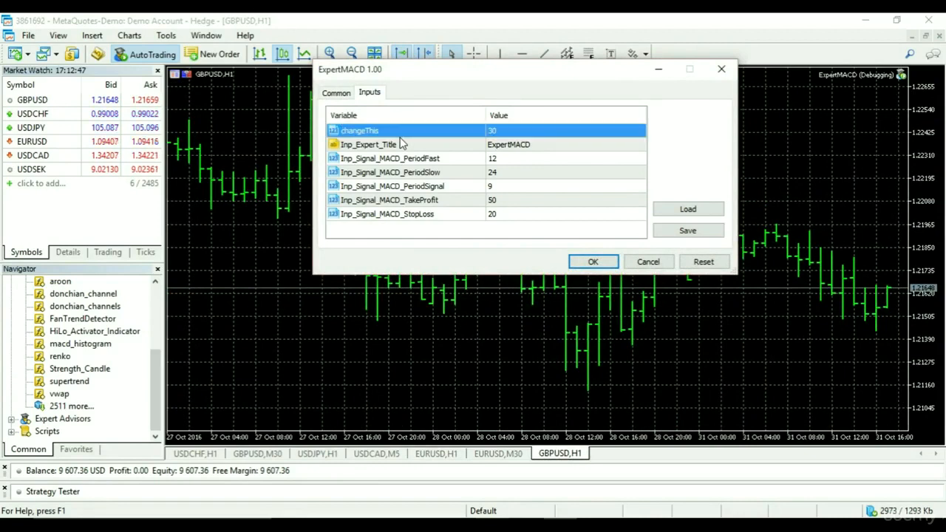
pyautogui.doubleClick(566, 130)
pyautogui.write('545')
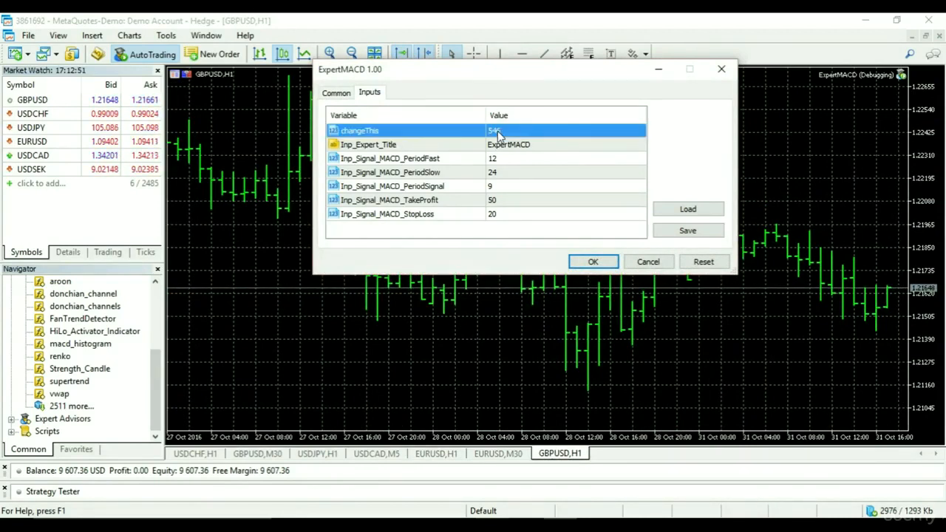
pyautogui.write('64')
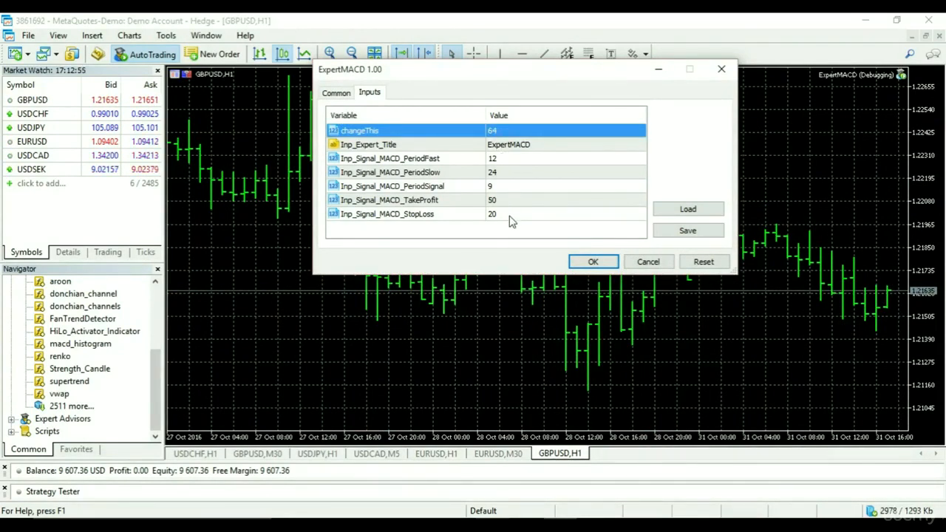
pyautogui.moveTo(632, 278)
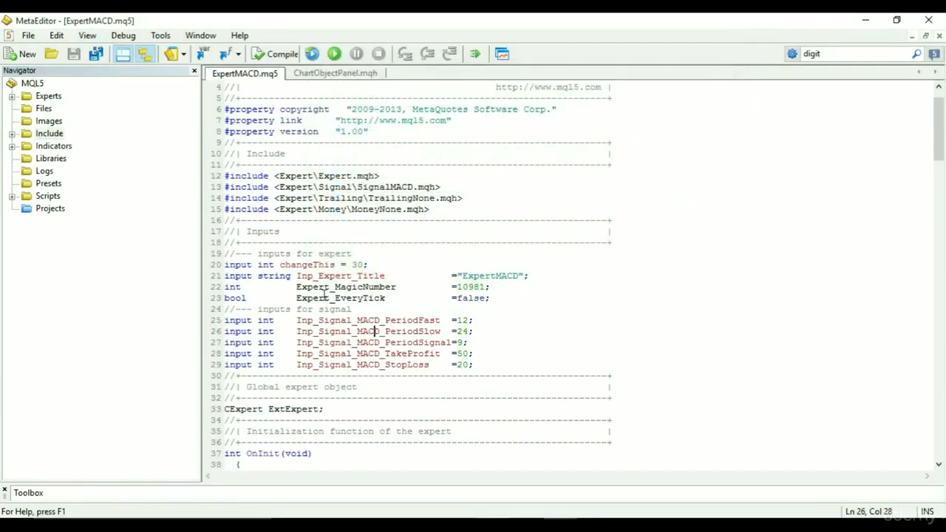
# Move changeThis below the input parameters as a plain int variable and compile the expert.
pyautogui.click(260, 264)
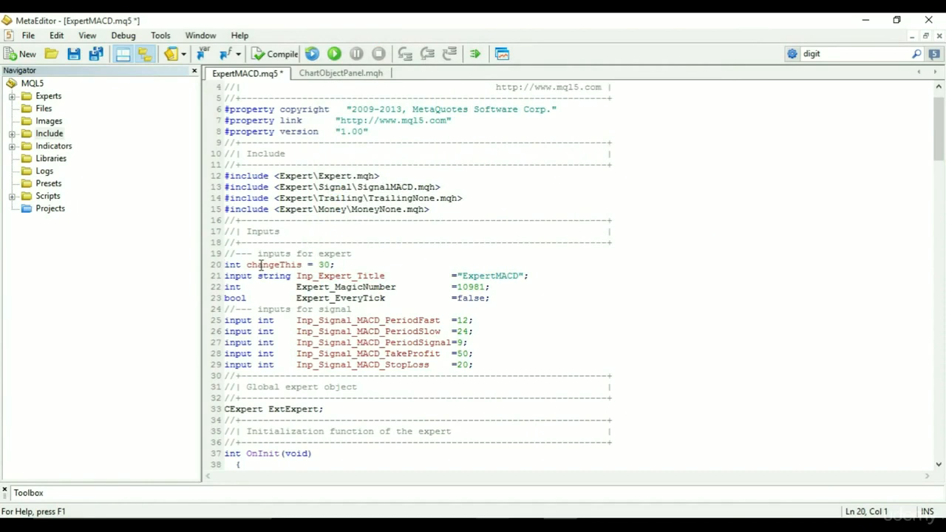
pyautogui.tripleClick(277, 264)
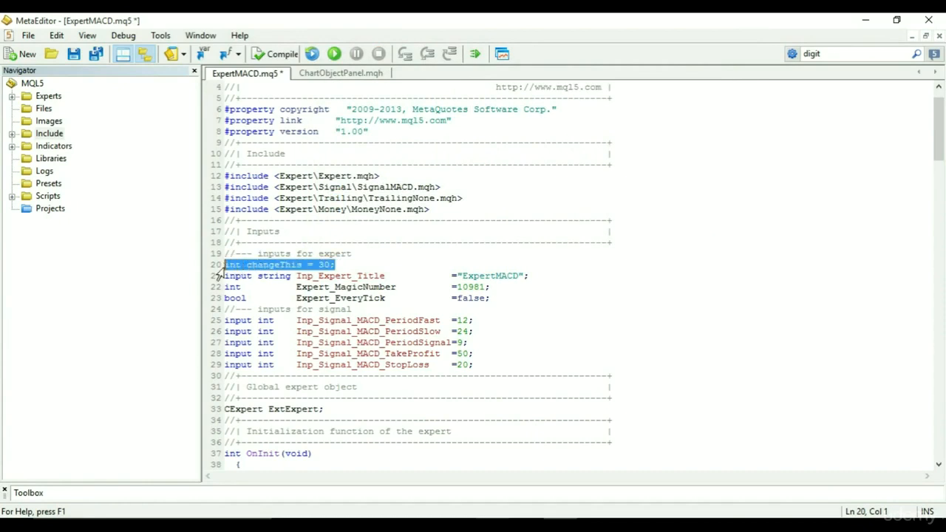
pyautogui.press('Delete')
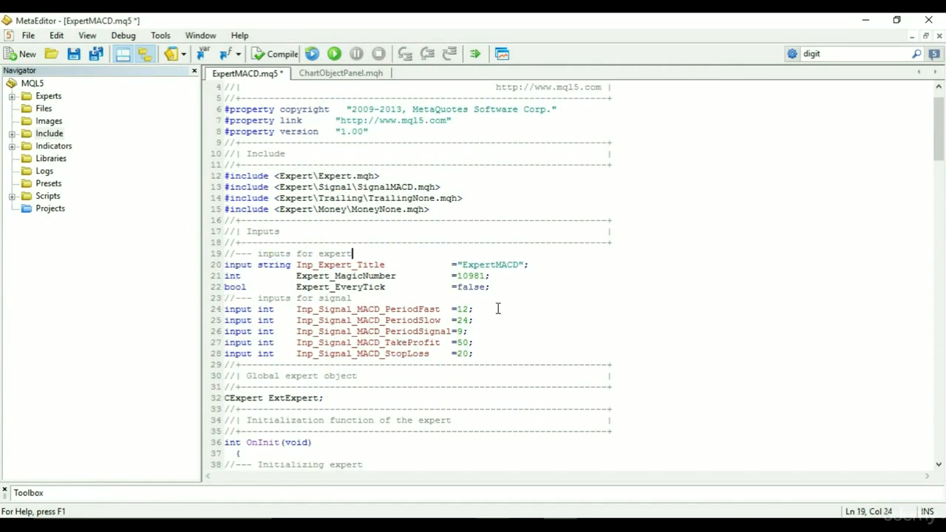
pyautogui.click(473, 354)
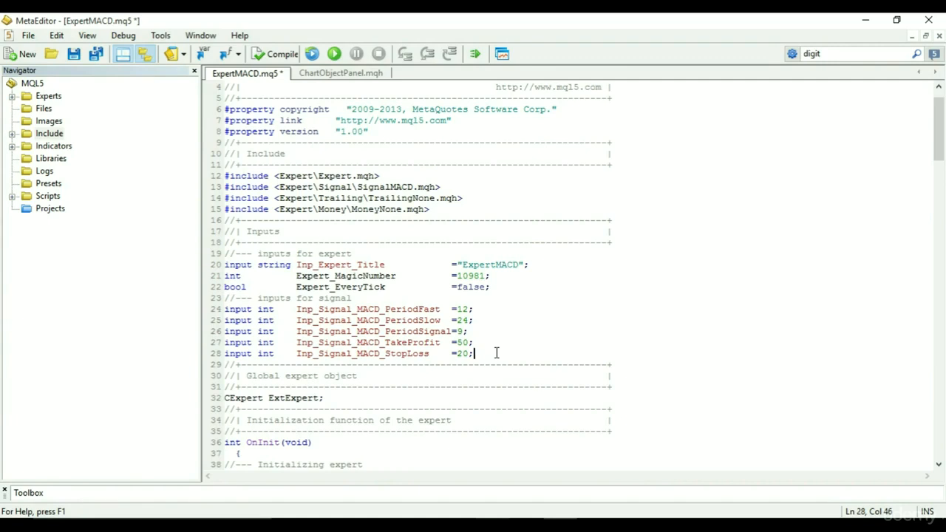
pyautogui.press('Return')
pyautogui.write('int changeThis = 30;')
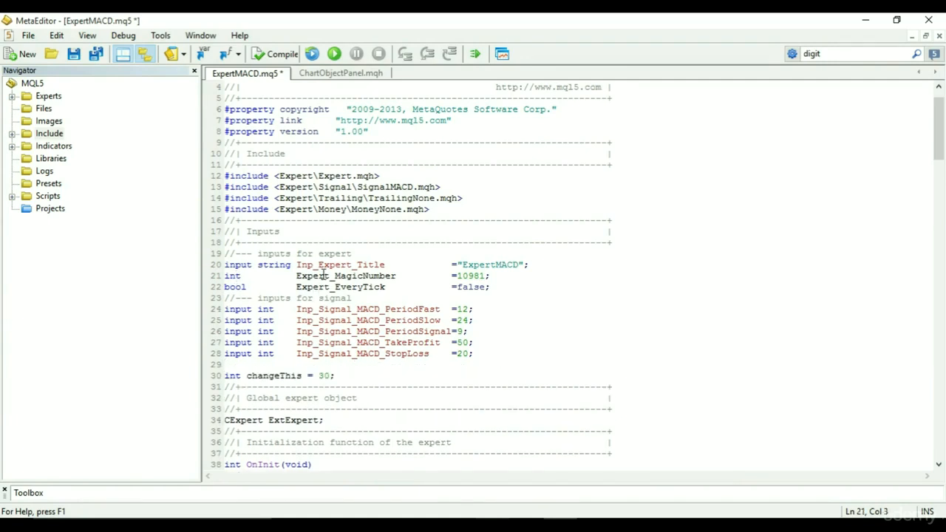
pyautogui.click(319, 287)
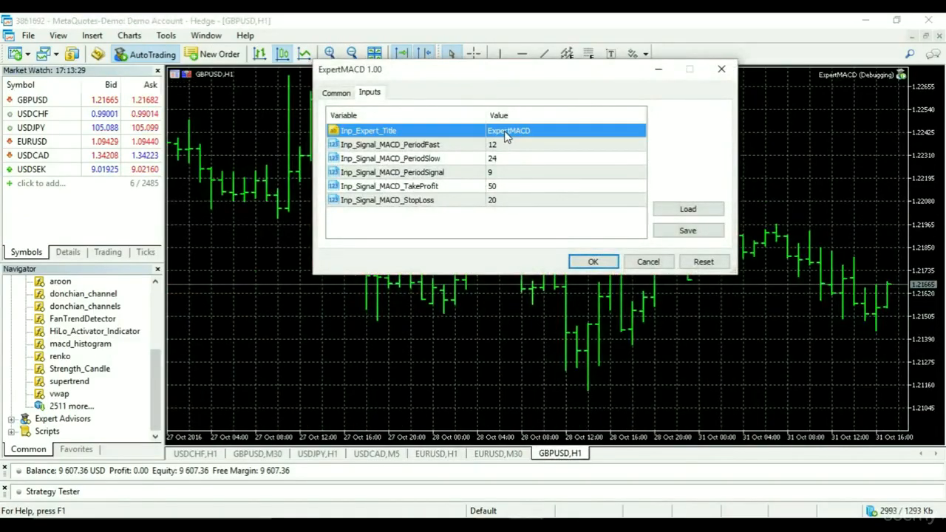
# Reattach ExpertMACD and confirm changeThis no longer appears in its Inputs list.
pyautogui.click(455, 216)
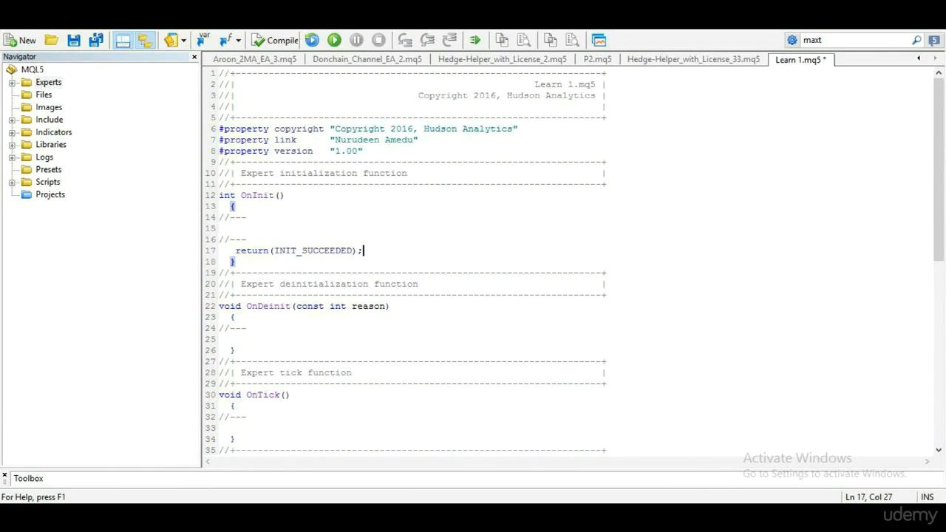
pyautogui.click(235, 227)
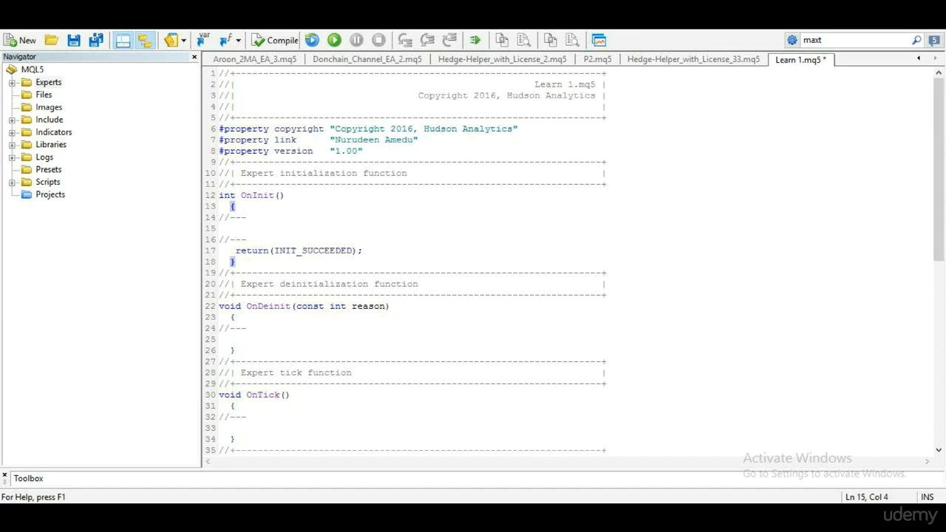
pyautogui.click(235, 227)
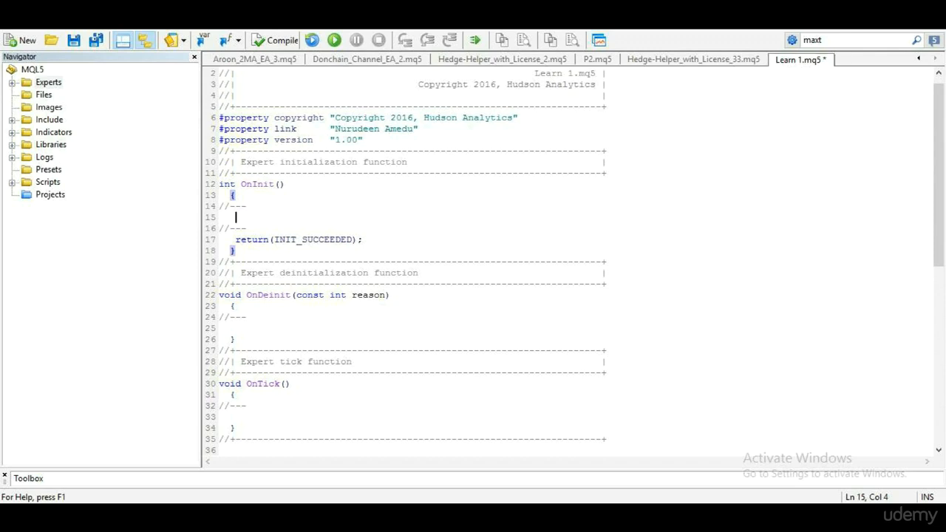
# Write Print("EA Placed on chart"); in OnInit and copy the Print statement.
pyautogui.write('Print(')
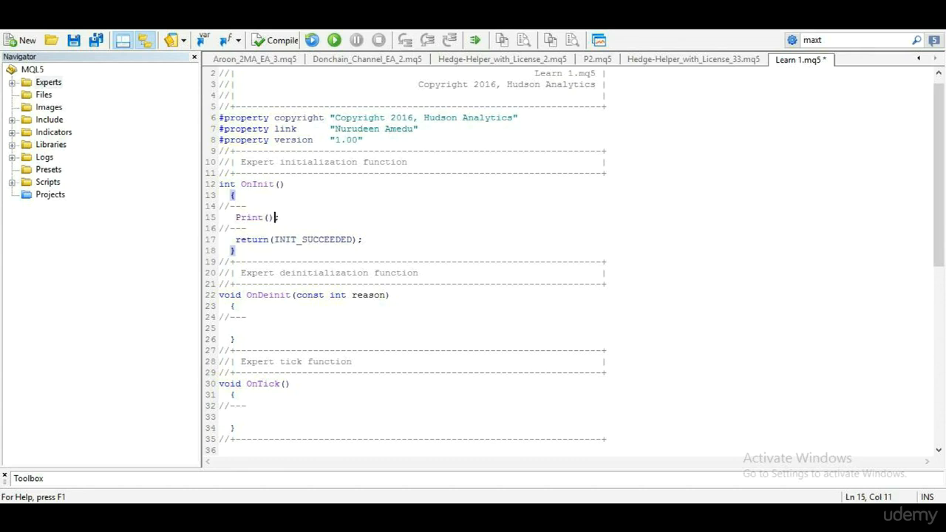
pyautogui.write('""')
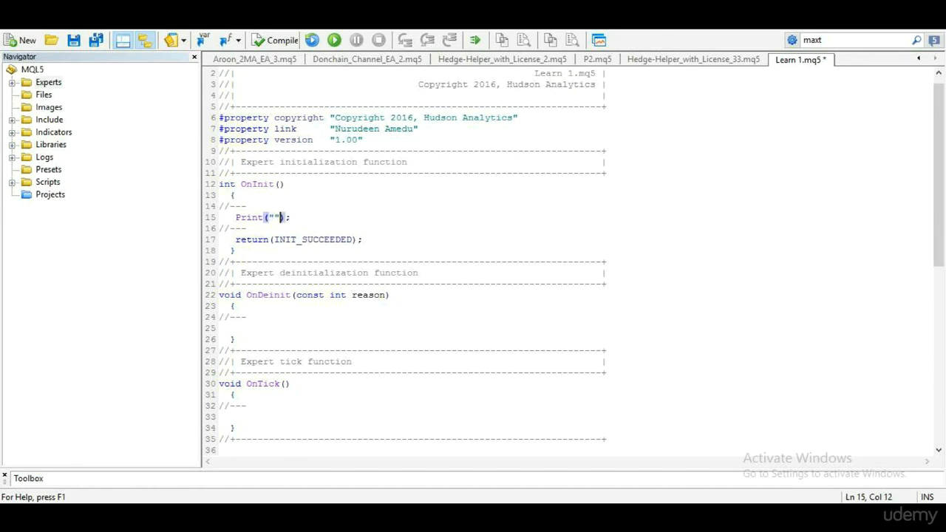
pyautogui.write('EA')
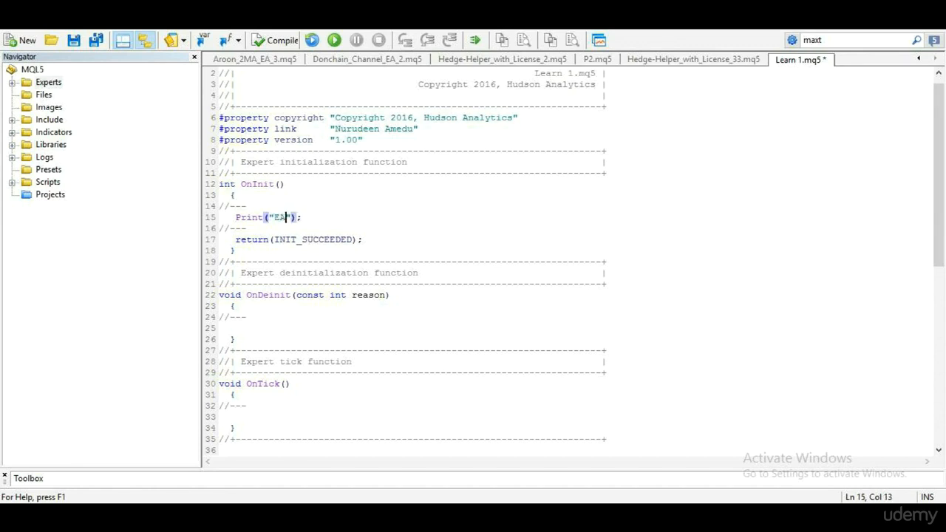
pyautogui.write('Placed on chart')
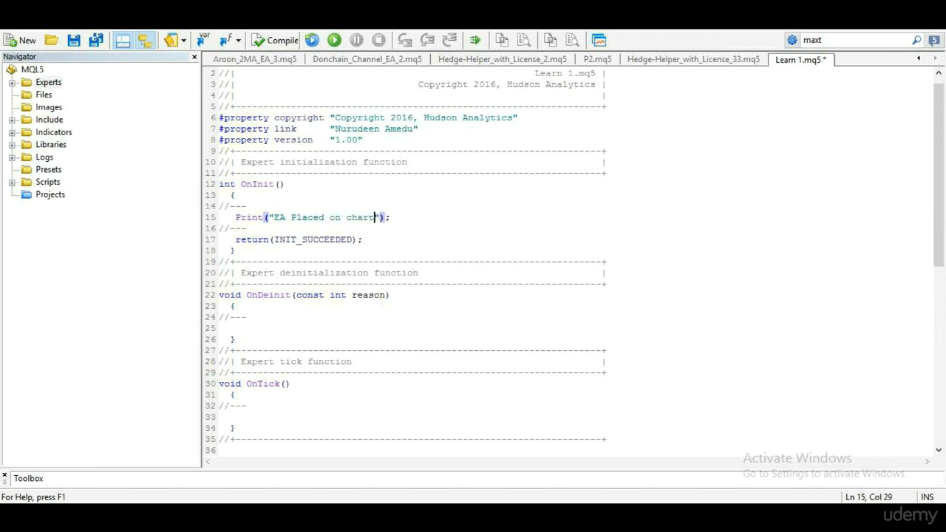
pyautogui.moveTo(390, 217); pyautogui.dragTo(236, 217)
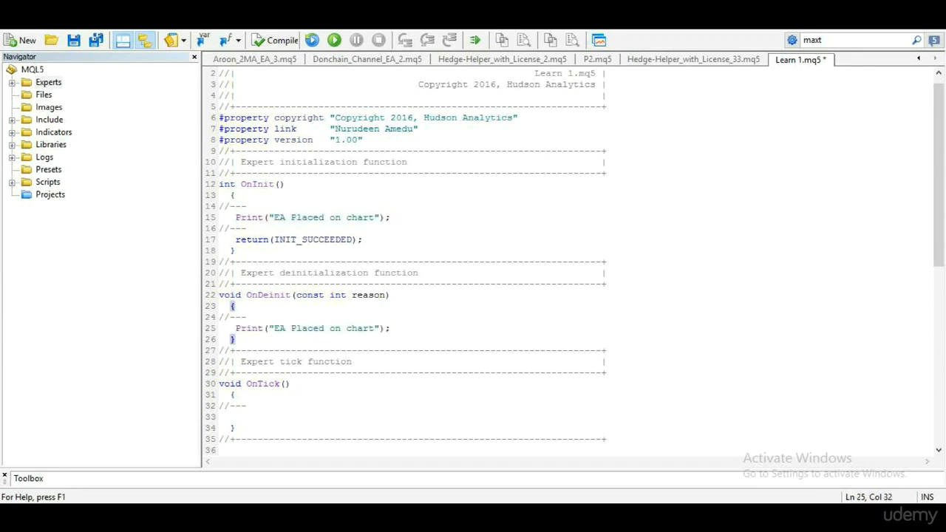
# Make OnDeinit print 'EA Removed from chart' and OnTick print 'EA Still on chart'.
pyautogui.doubleClick(306, 328)
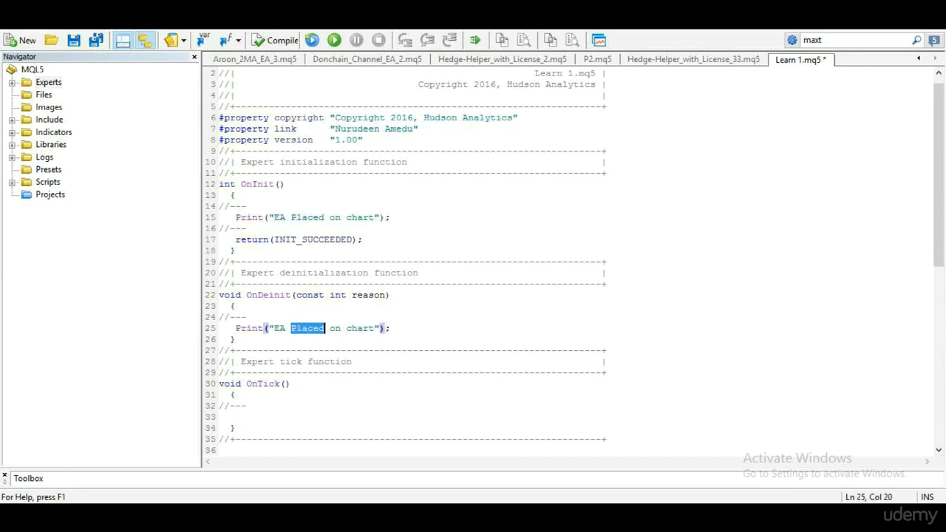
pyautogui.write('Remov')
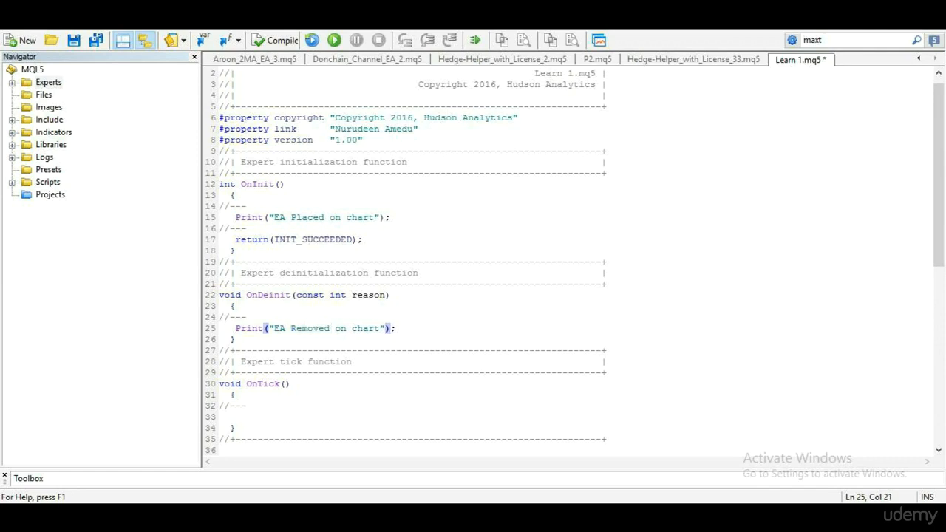
pyautogui.write('from')
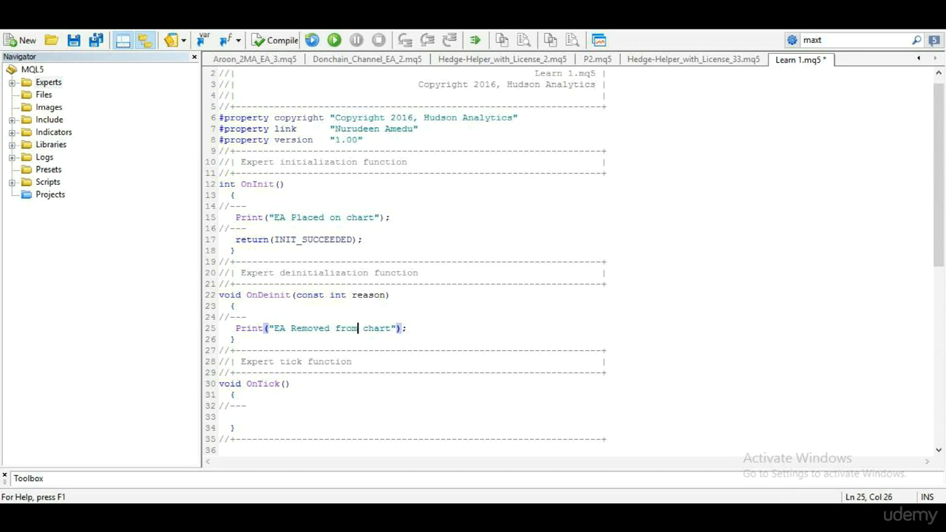
pyautogui.write('Print("EA Placed on chart");')
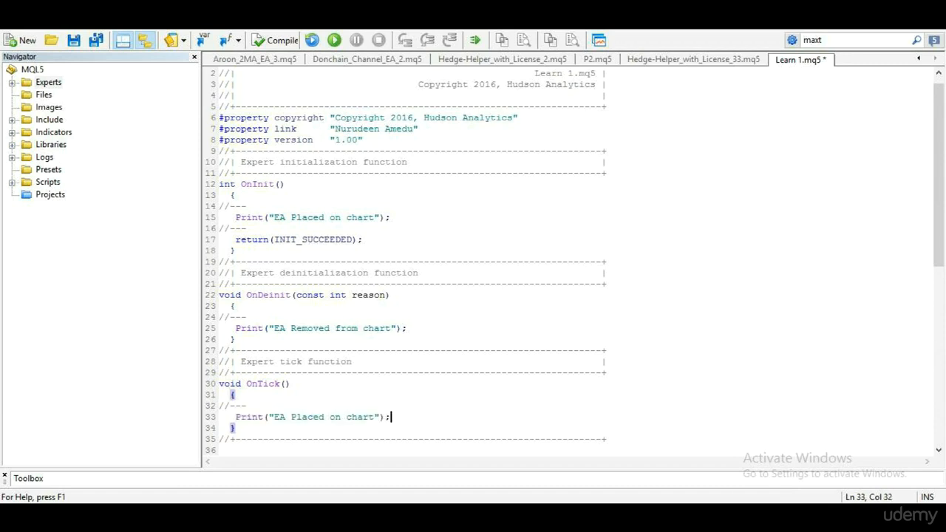
pyautogui.doubleClick(305, 416)
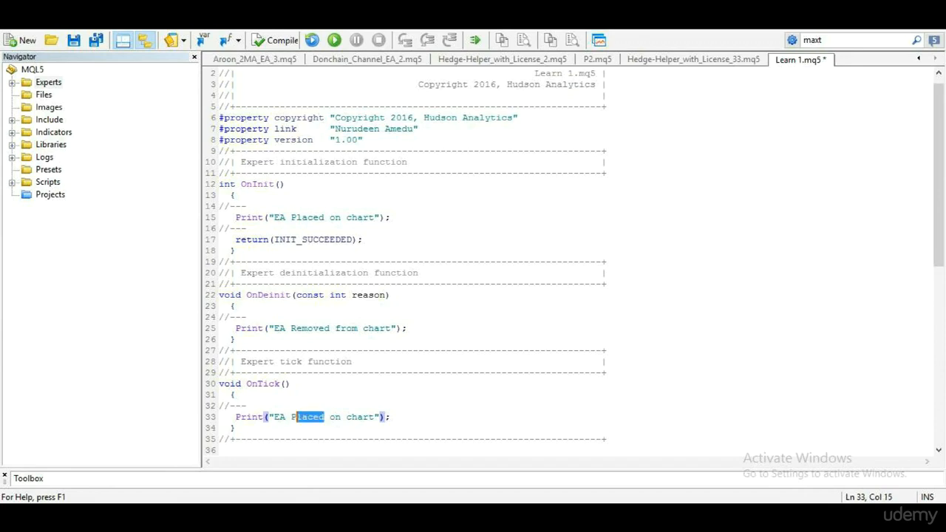
pyautogui.write('Sti')
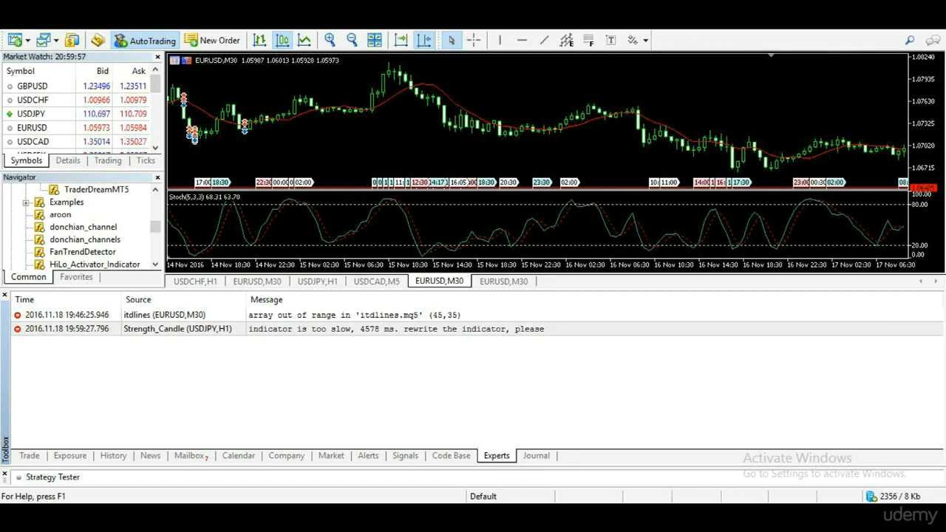
# View the terminal's Journal messages in the Toolbox, then return to the Learn 1.mq5 code.
pyautogui.click(535, 455)
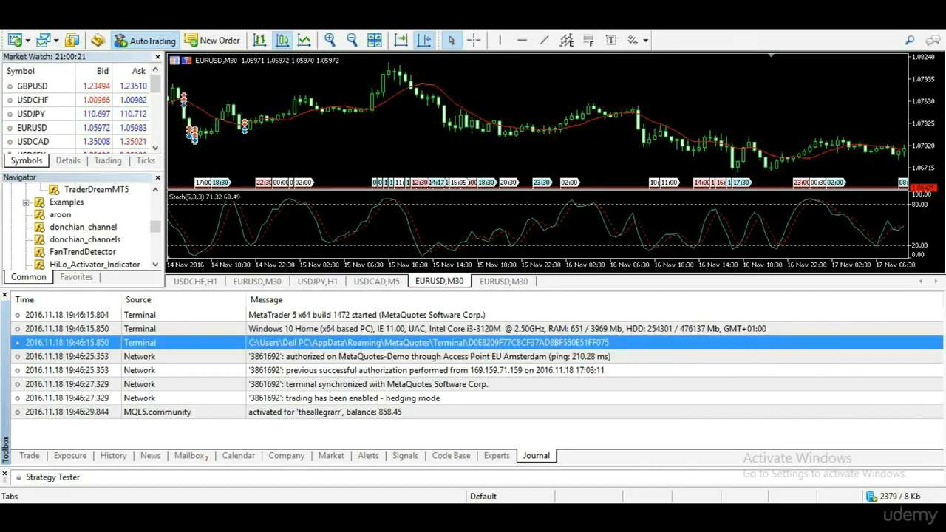
pyautogui.click(496, 456)
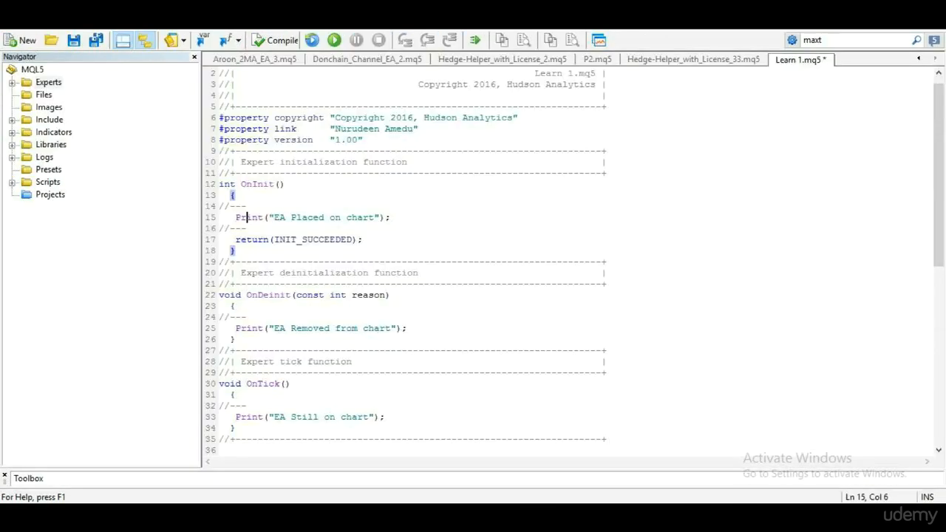
pyautogui.moveTo(273, 40)
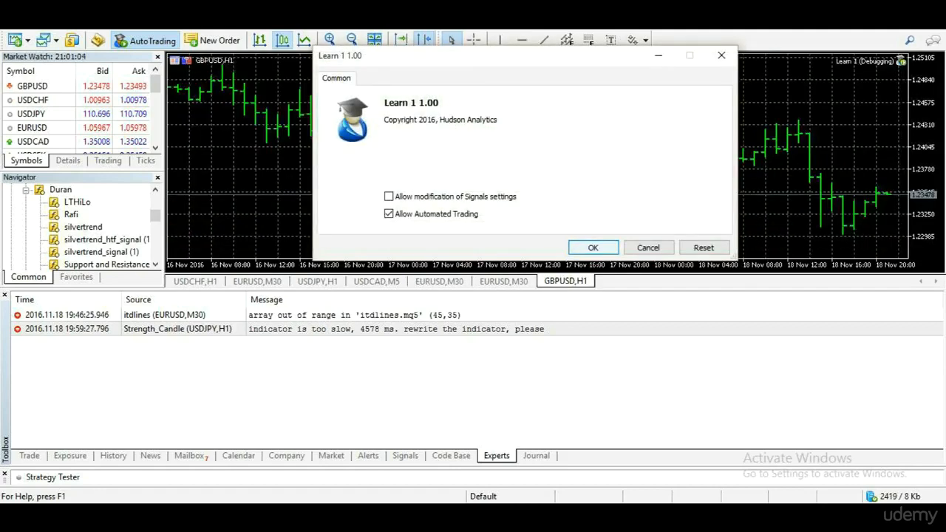
# Attach Learn 1 to the GBPUSD H1 chart and check the Expert List while it logs 'EA Still on chart'.
pyautogui.click(592, 248)
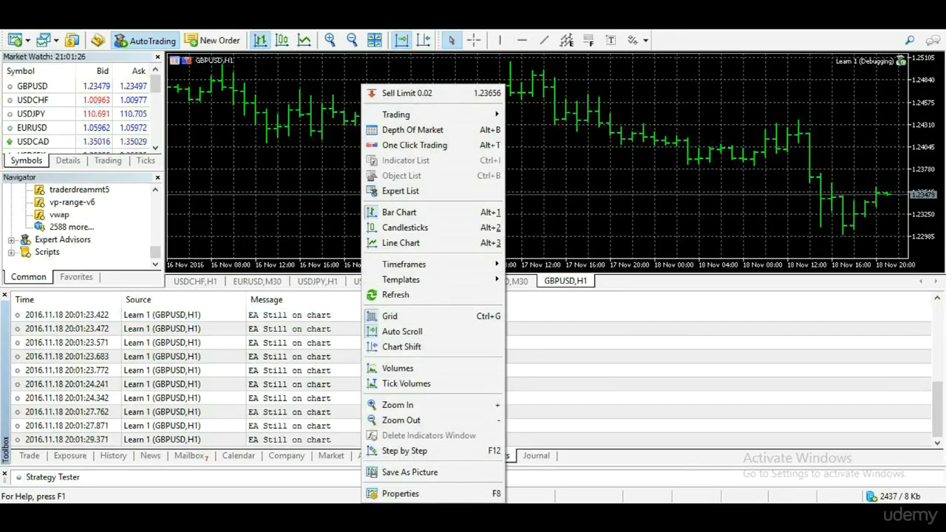
pyautogui.click(400, 191)
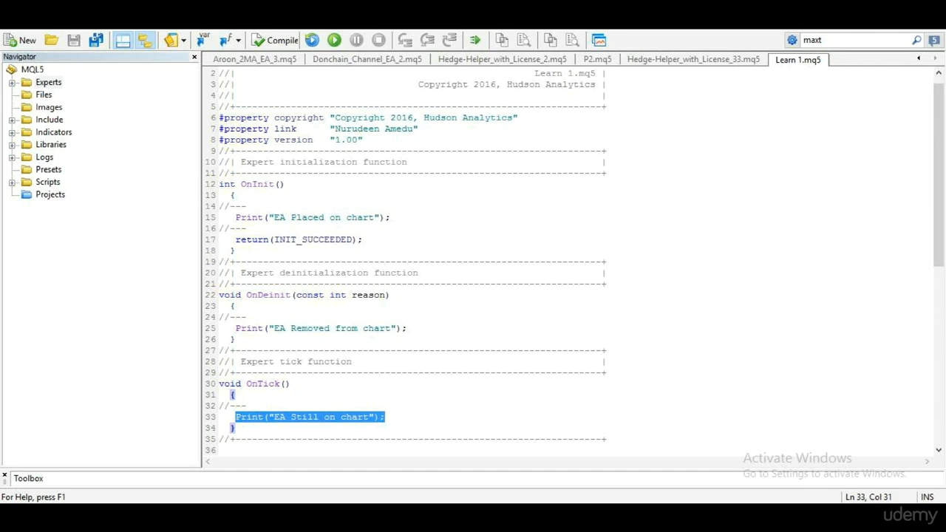
# Replace Print with Comment in OnTick so 'EA Still on chart' shows on the chart, and compile.
pyautogui.doubleClick(248, 417)
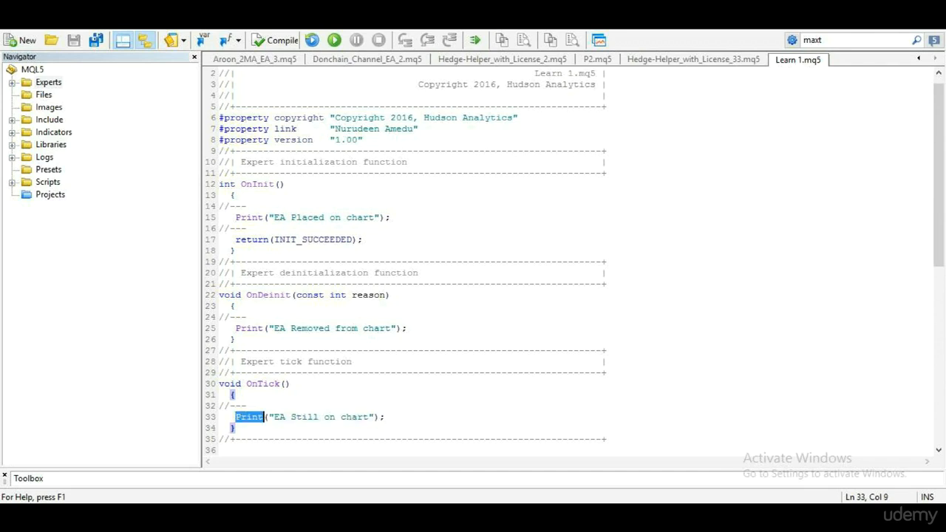
pyautogui.write('Comme')
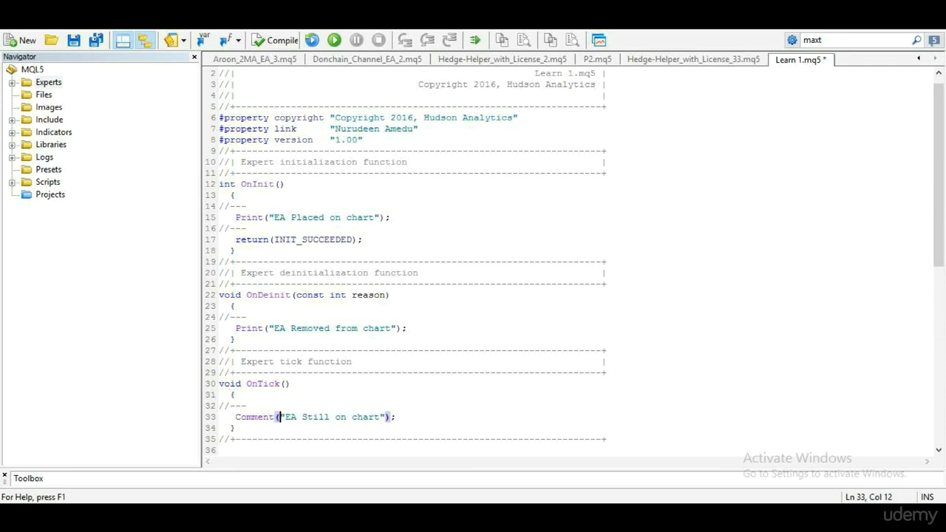
pyautogui.click(266, 417)
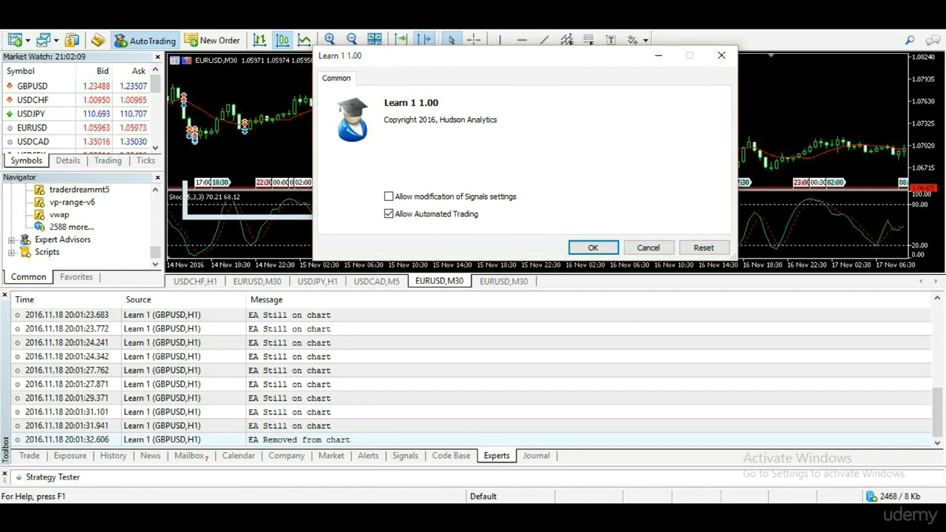
# Cancel the pending settings dialog and attach Learn 1 to the GBPUSD chart, showing 'EA Still on chart'.
pyautogui.click(592, 248)
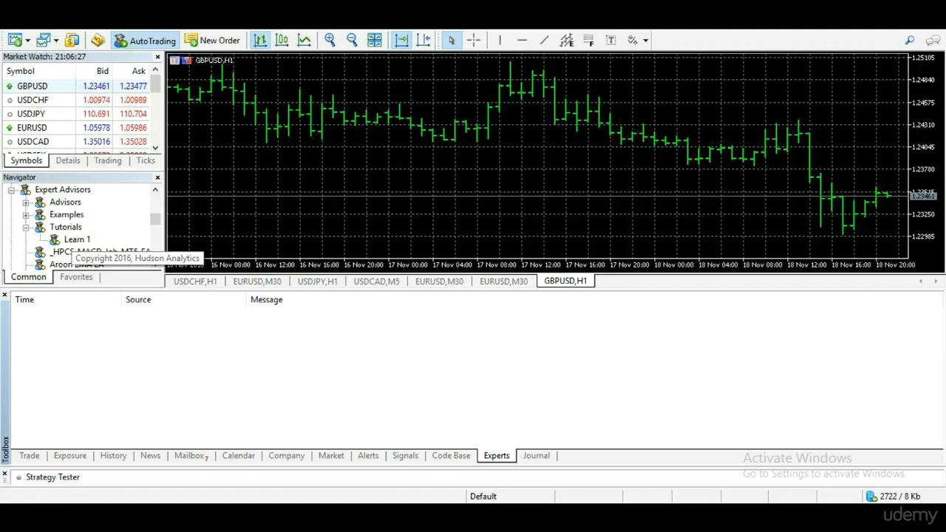
pyautogui.doubleClick(77, 239)
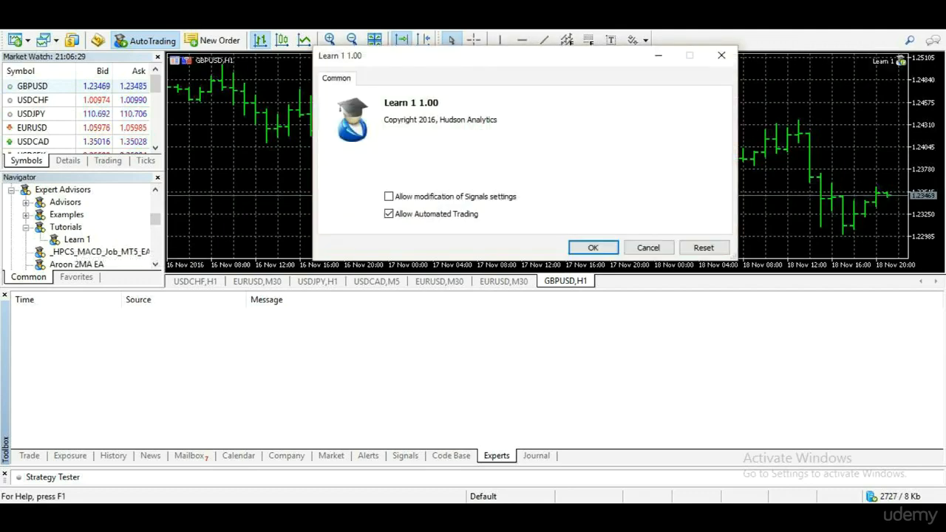
pyautogui.click(593, 248)
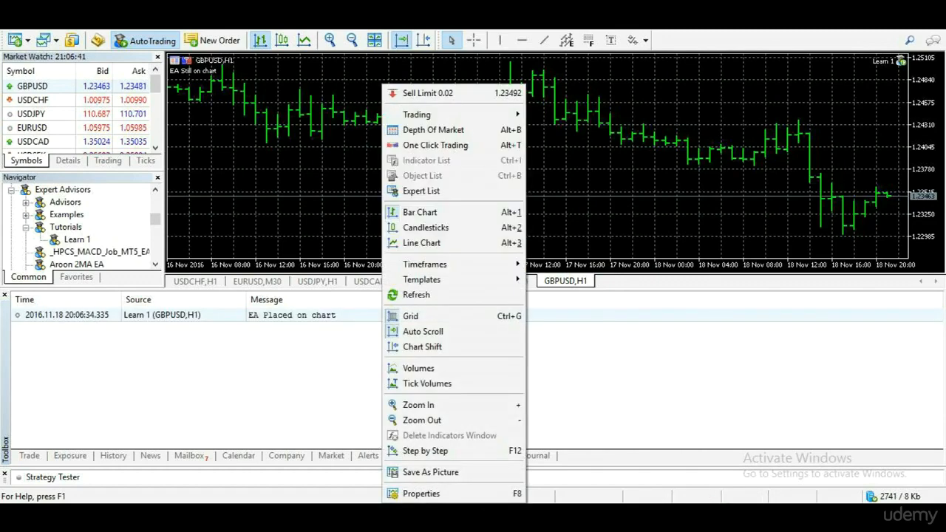
# Remove Learn 1 from the GBPUSD chart via the Expert List.
pyautogui.click(420, 191)
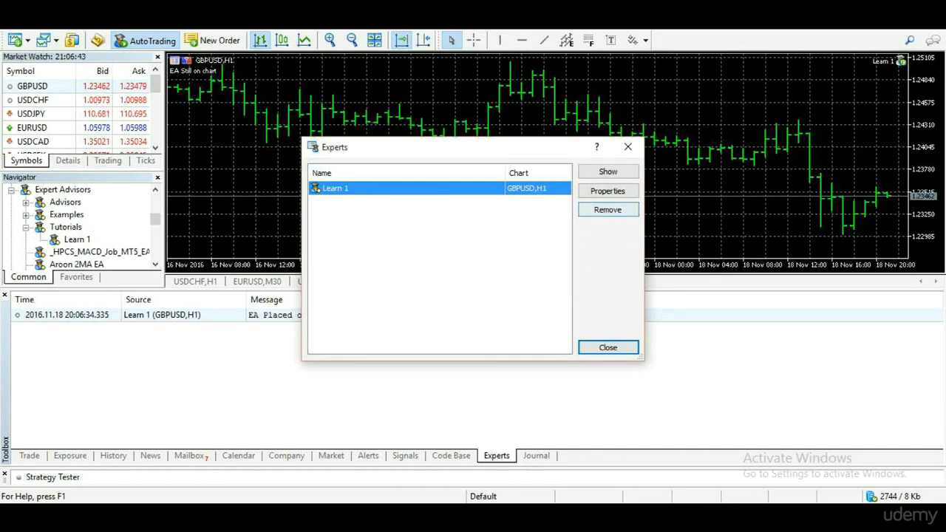
pyautogui.click(607, 209)
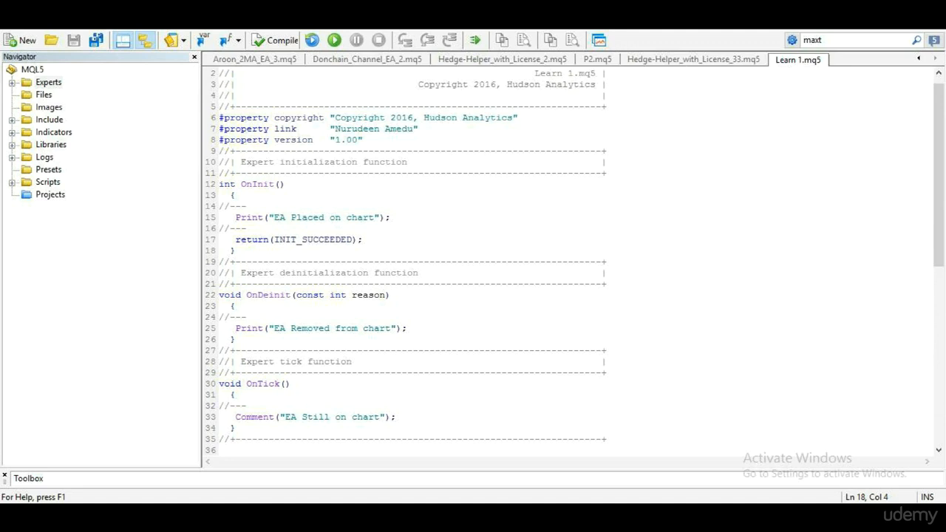
# Add Comment("") in OnDeinit after the removal message to clear the chart comment.
pyautogui.click(406, 328)
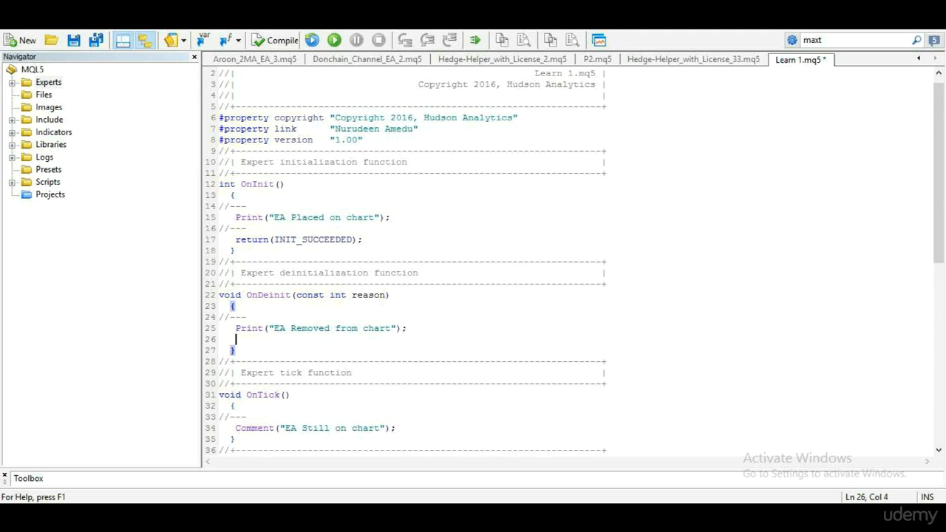
pyautogui.write('Comme')
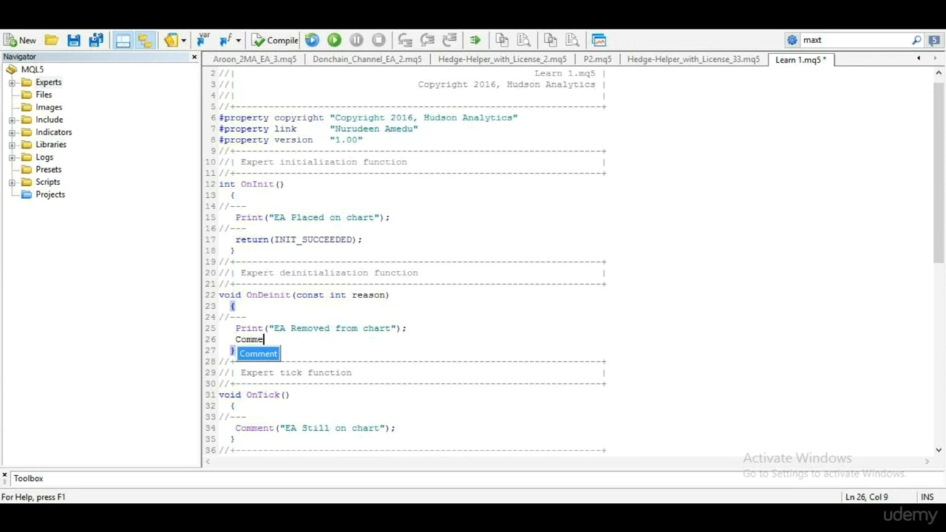
pyautogui.press('Return')
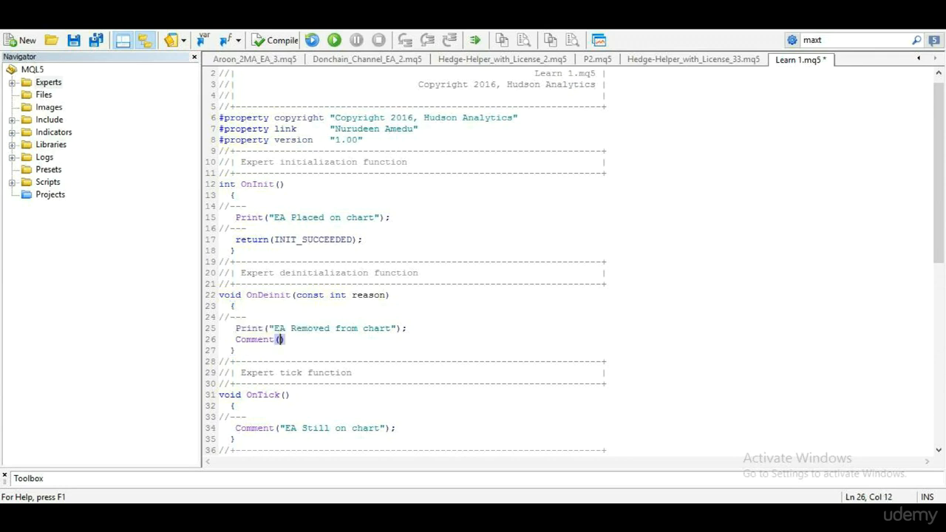
pyautogui.write('""')
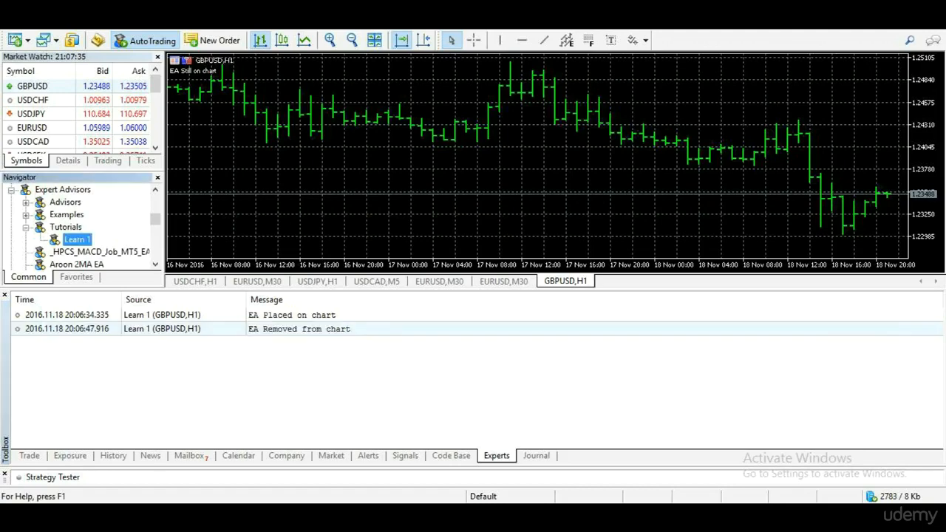
# Reattach and remove Learn 1 on GBPUSD, logging both messages and clearing the chart comment.
pyautogui.doubleClick(76, 239)
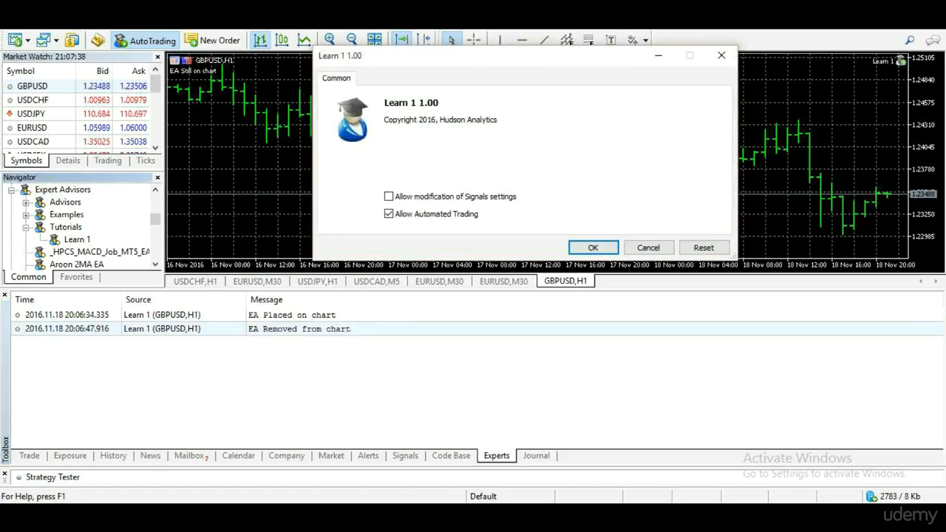
pyautogui.click(593, 248)
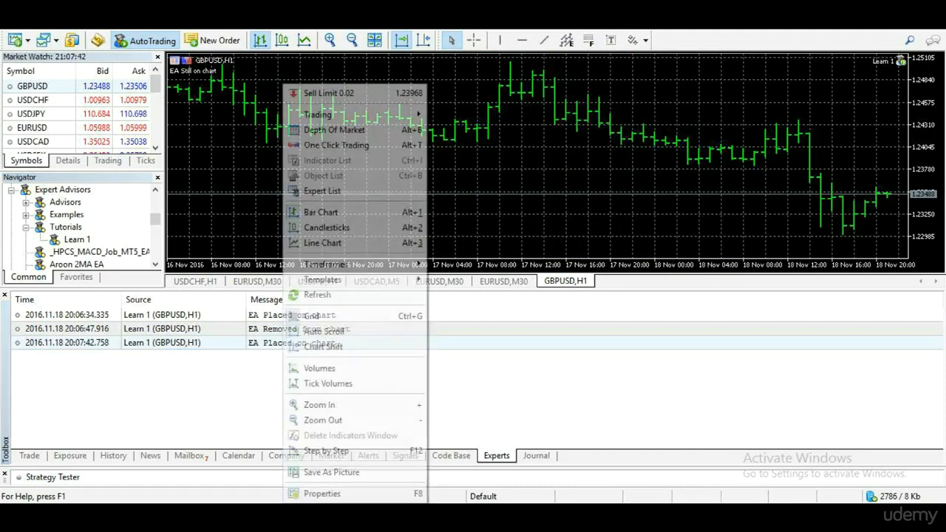
pyautogui.click(322, 191)
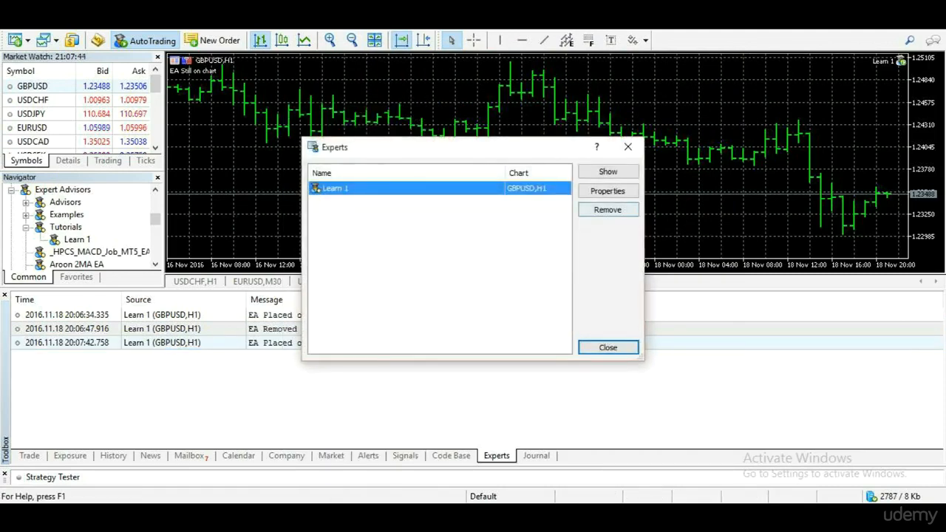
pyautogui.click(607, 347)
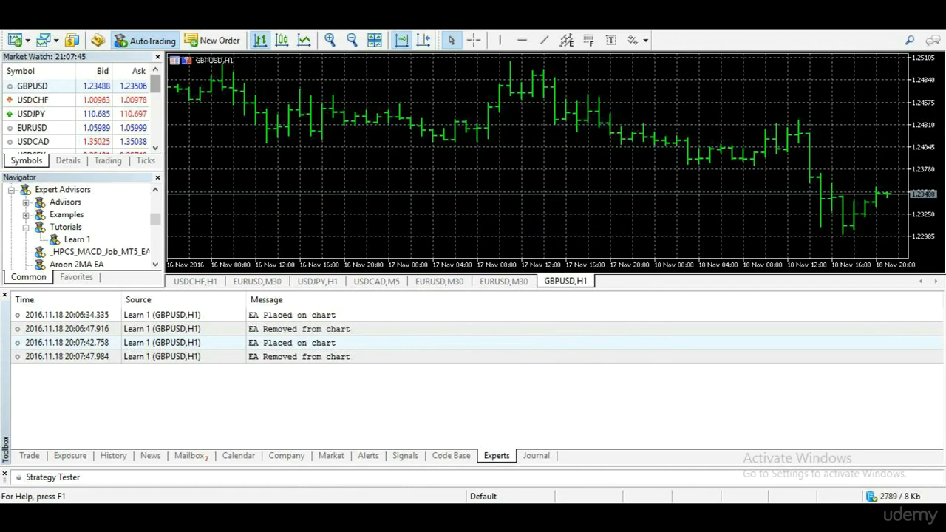